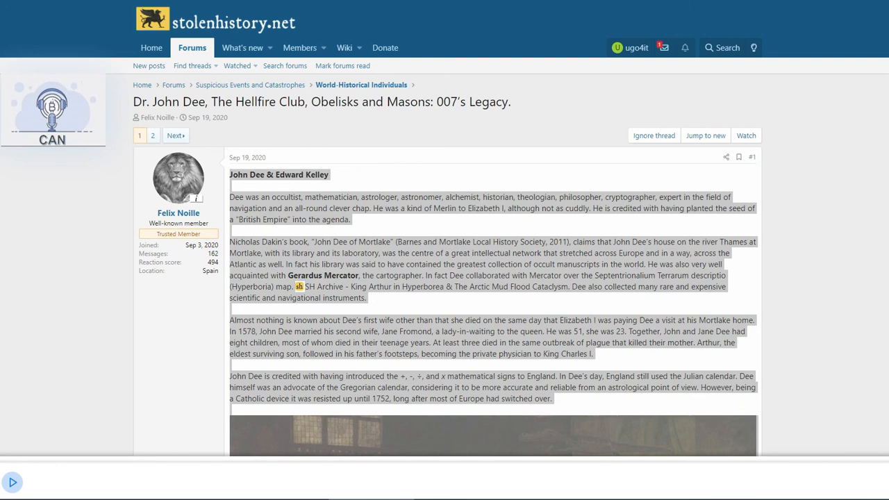
Start the read-aloud of the John Dee post, following it to the Mercator collaboration sentence
{"action": "left_click", "coordinate": [12, 482]}
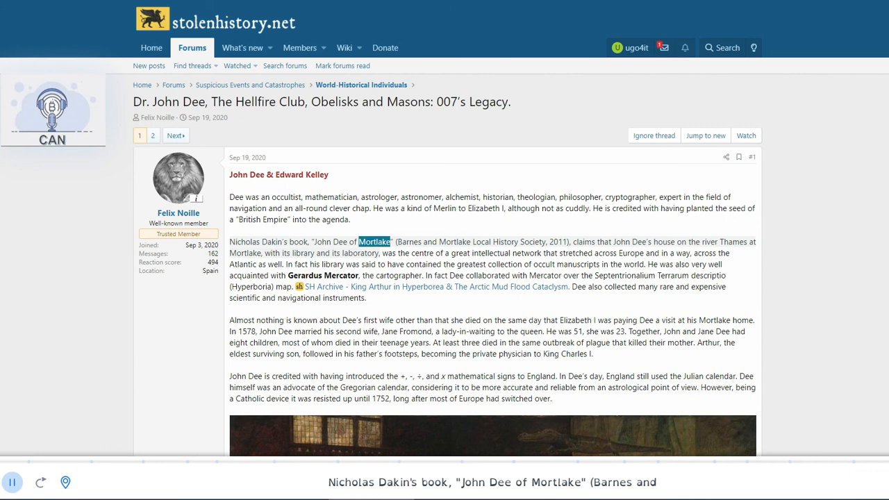
{"action": "left_click", "coordinate": [709, 242]}
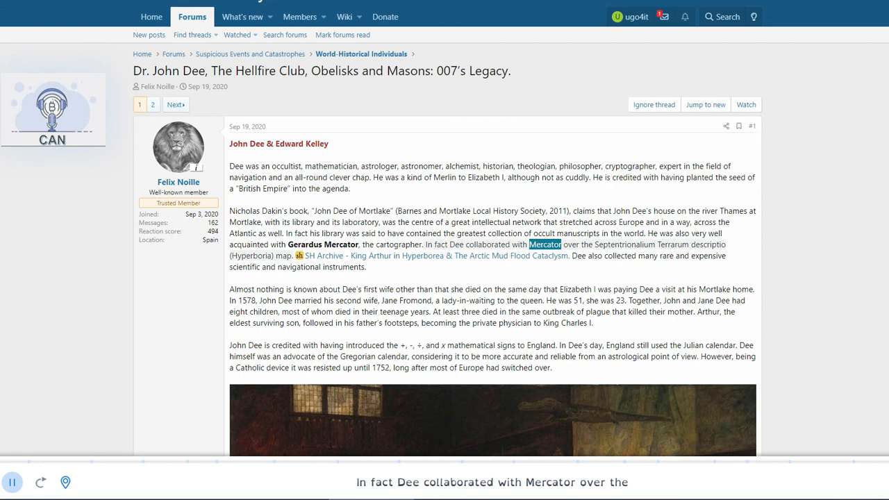
Scroll with the read-aloud through Dee's marriages and calendar paragraphs, past the Glindoni painting, to the Spymaster paragraph
{"action": "scroll", "scroll_direction": "up", "scroll_amount": 3}
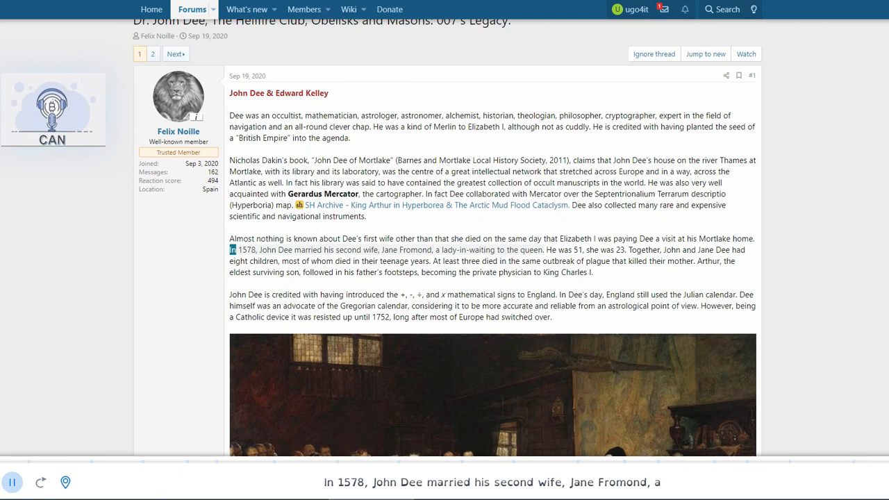
{"action": "double_click", "coordinate": [467, 250]}
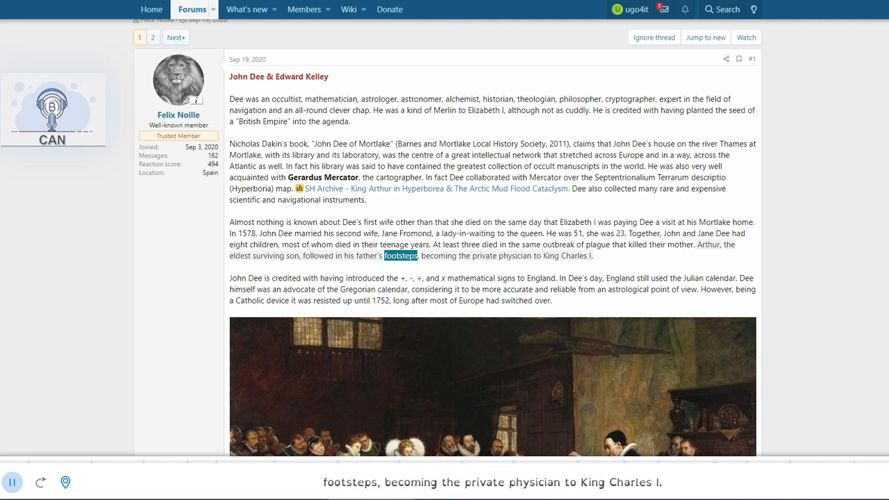
{"action": "scroll", "scroll_direction": "up", "scroll_amount": 3}
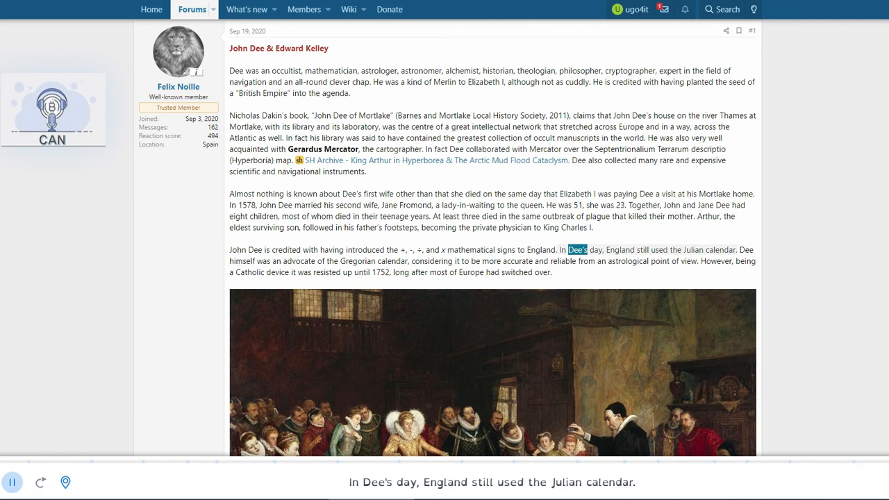
{"action": "scroll", "scroll_direction": "down", "scroll_amount": 3}
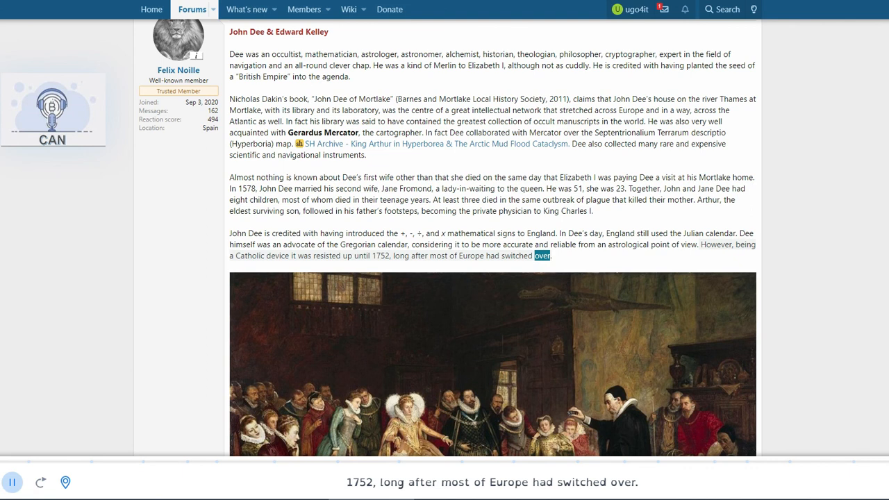
{"action": "scroll", "scroll_direction": "down", "scroll_amount": 3}
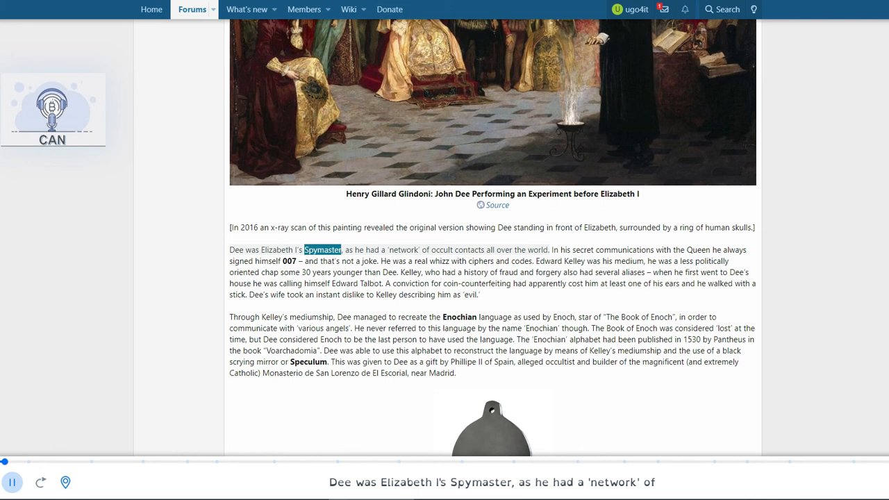
Scroll with the read-aloud through the Kelley and Enochian paragraphs, past the Speculum image, to the Liber Loagaeth paragraph
{"action": "scroll", "scroll_direction": "down", "scroll_amount": 3}
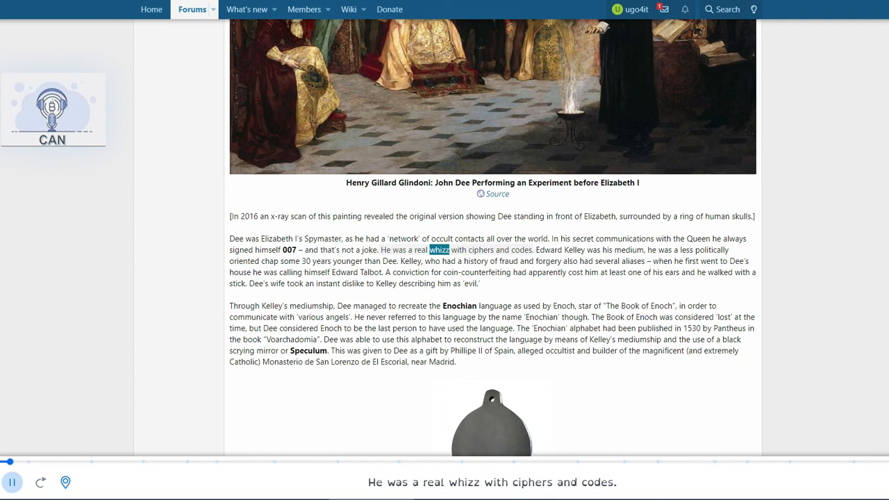
{"action": "scroll", "scroll_direction": "down", "scroll_amount": 3}
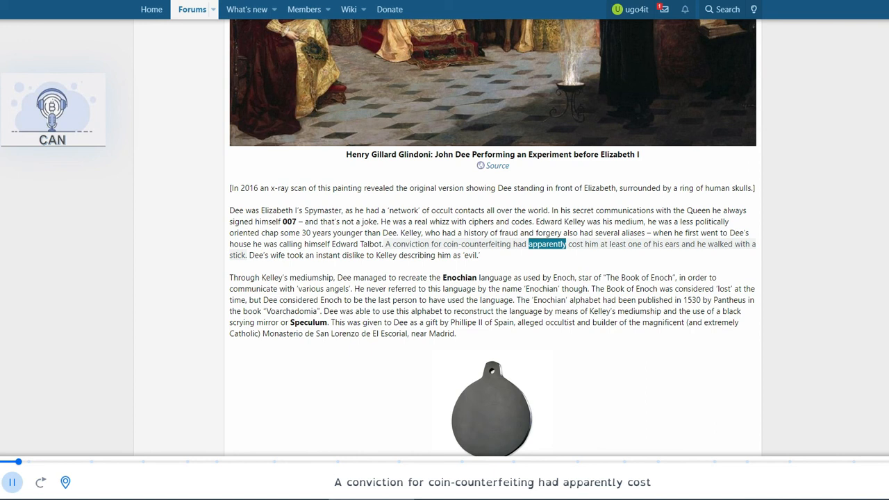
{"action": "scroll", "scroll_direction": "up", "scroll_amount": 3}
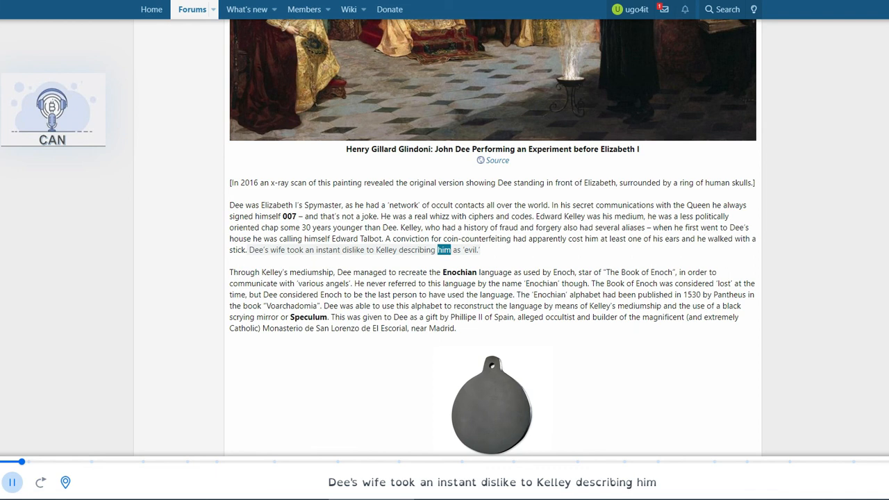
{"action": "scroll", "scroll_direction": "down", "scroll_amount": 3}
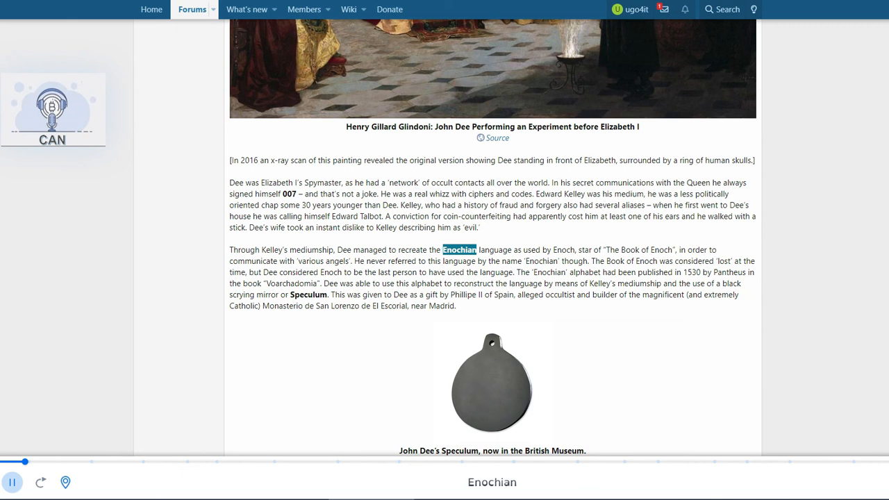
{"action": "scroll", "scroll_direction": "down", "scroll_amount": 3}
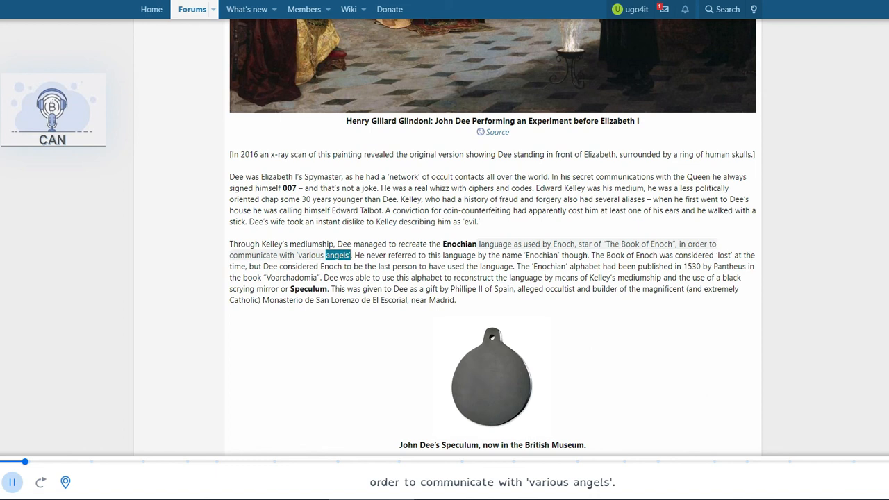
{"action": "scroll", "scroll_direction": "down", "scroll_amount": 3}
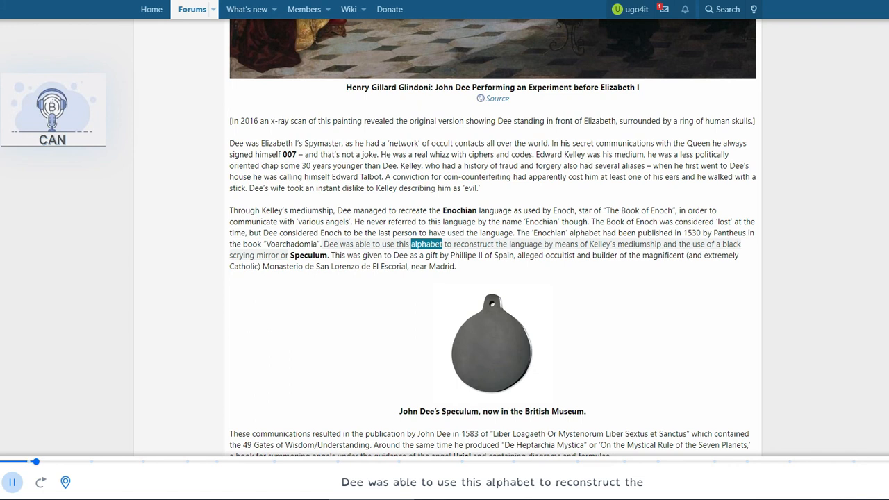
{"action": "scroll", "scroll_direction": "down", "scroll_amount": 3}
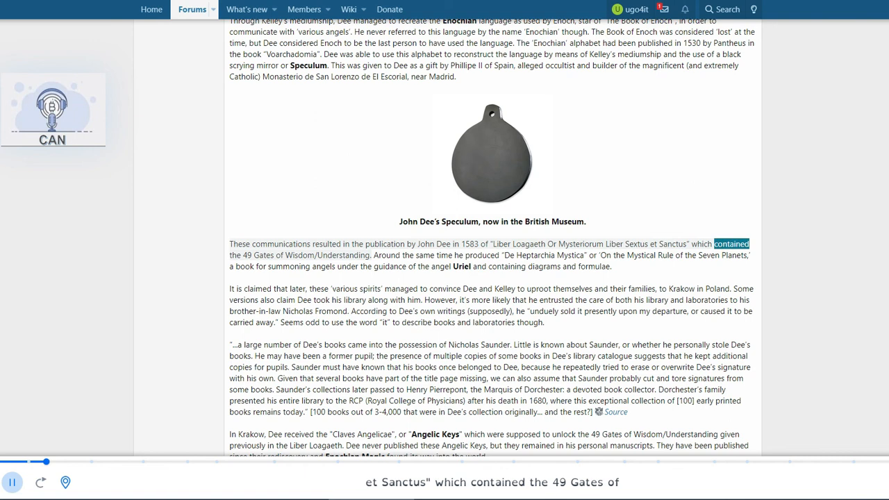
Scroll with the read-aloud through the Uriel and Krakow paragraphs to the quote about Saunder stealing Dee's books
{"action": "scroll", "scroll_direction": "down", "scroll_amount": 3}
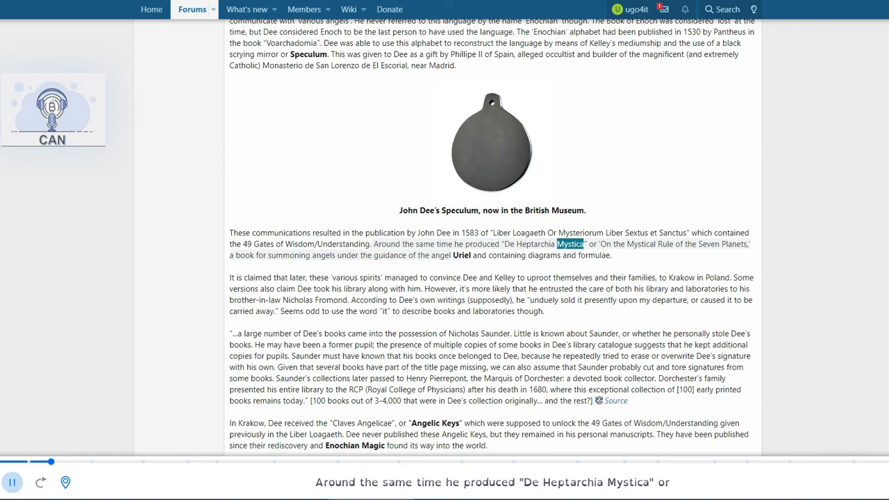
{"action": "scroll", "scroll_direction": "down", "scroll_amount": 3}
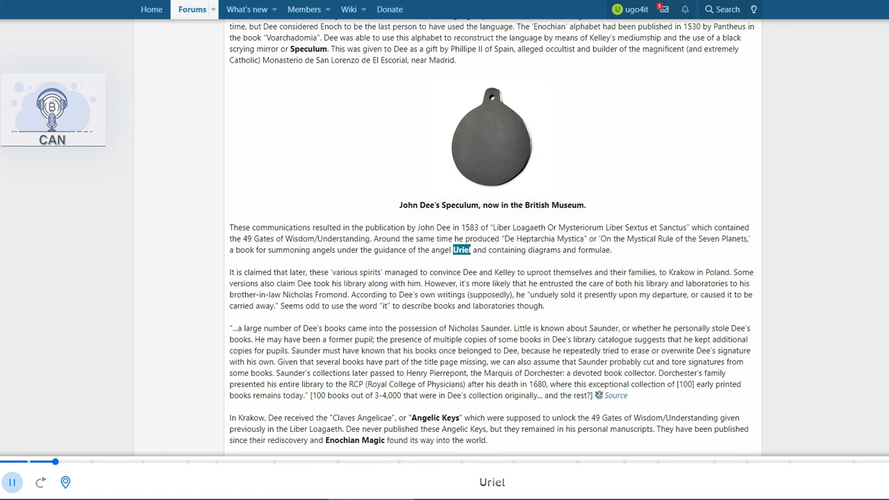
{"action": "scroll", "scroll_direction": "down", "scroll_amount": 3}
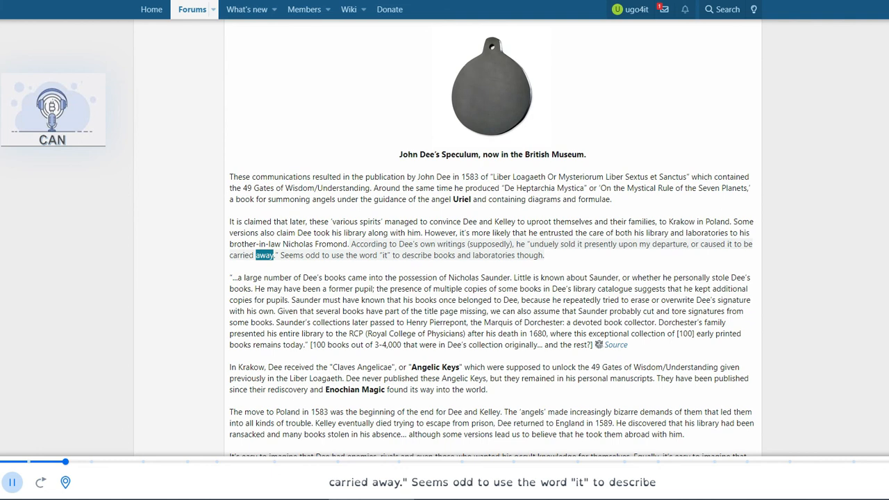
{"action": "scroll", "scroll_direction": "down", "scroll_amount": 3}
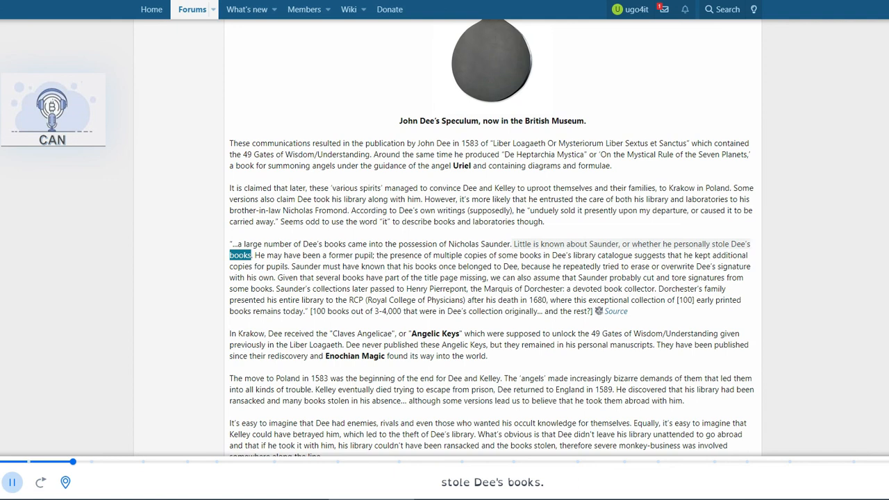
Follow the read-aloud through the Angelic Keys and Dee's 1583 move to Poland paragraphs
{"action": "scroll", "scroll_direction": "up", "scroll_amount": 3}
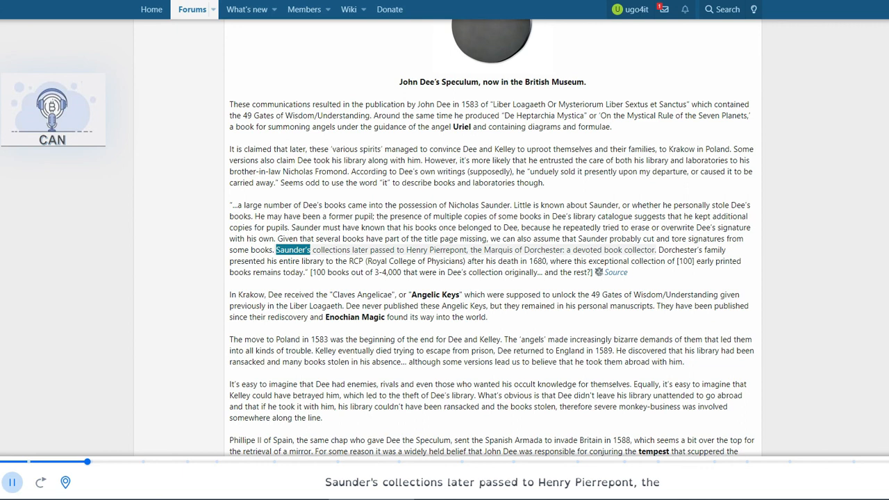
{"action": "scroll", "scroll_direction": "up", "scroll_amount": 3}
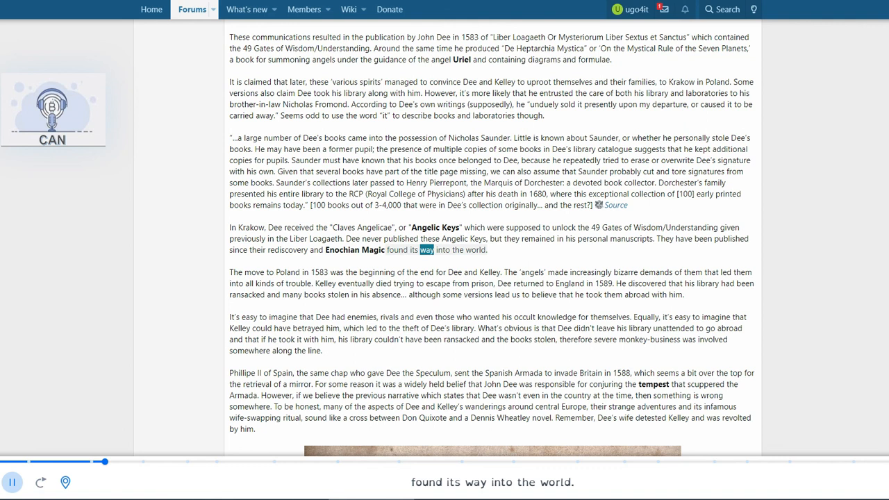
{"action": "scroll", "scroll_direction": "up", "scroll_amount": 3}
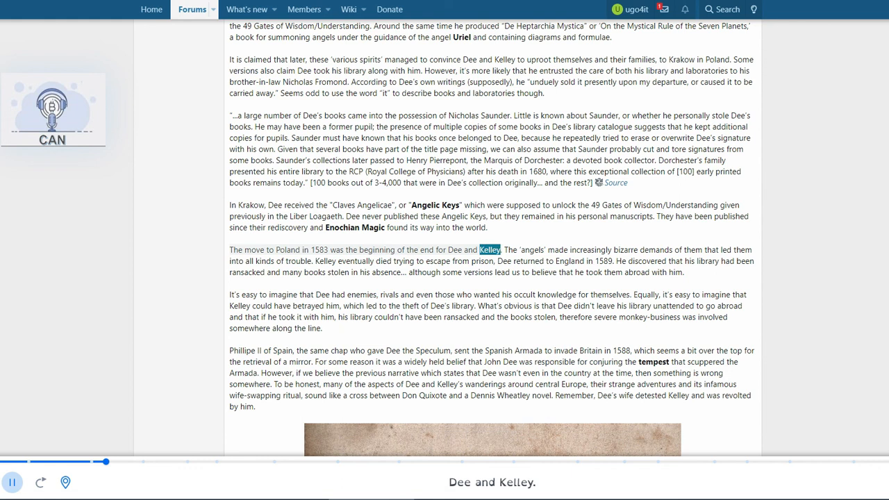
{"action": "scroll", "scroll_direction": "down", "scroll_amount": 3}
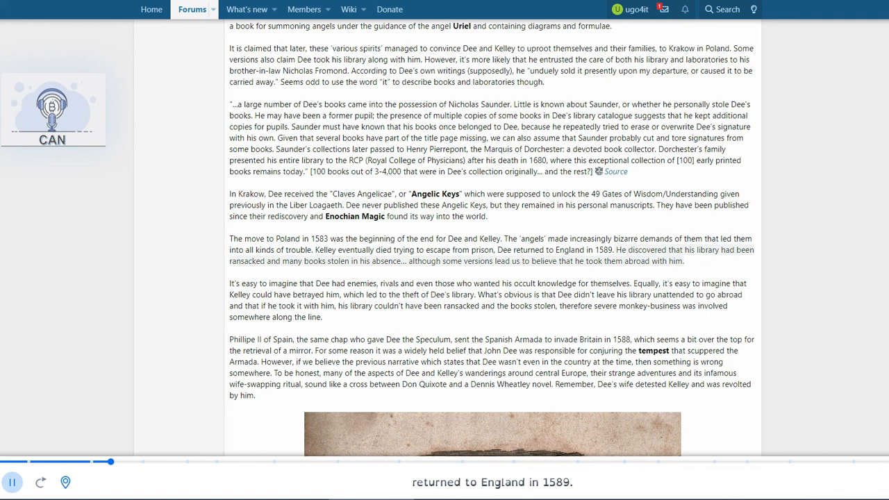
{"action": "scroll", "scroll_direction": "up", "scroll_amount": 3}
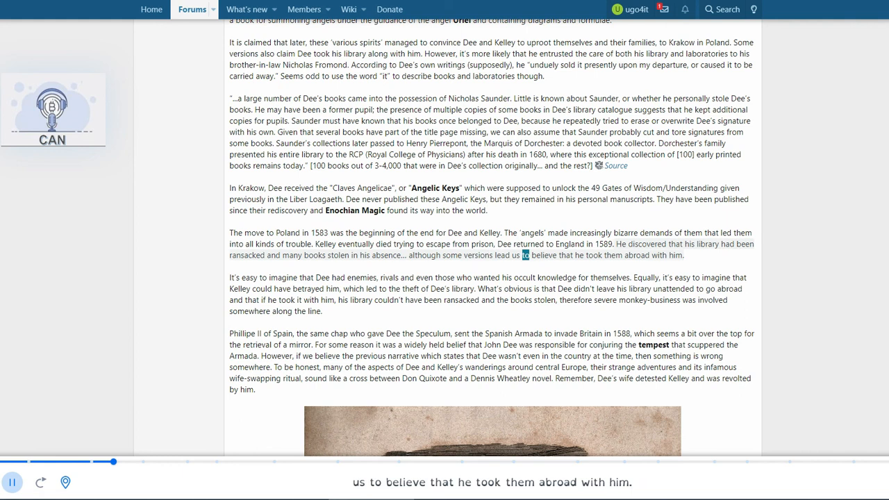
Scroll on through the stolen library and monkey-business paragraphs to the remark that Dee's wife detested Kelley
{"action": "scroll", "scroll_direction": "down", "scroll_amount": 3}
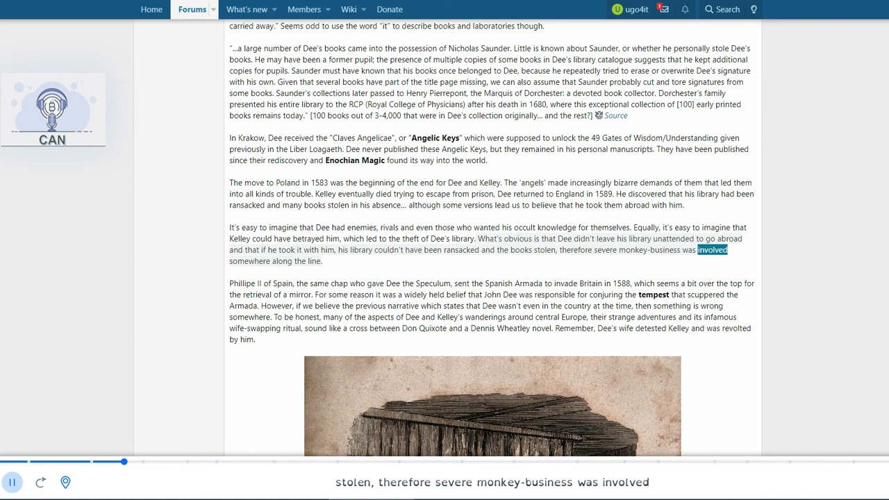
{"action": "scroll", "scroll_direction": "down", "scroll_amount": 3}
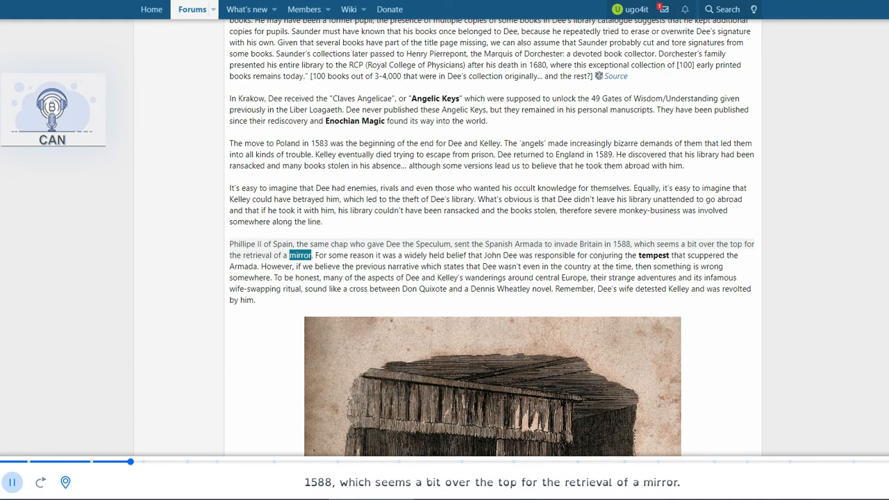
{"action": "scroll", "scroll_direction": "down", "scroll_amount": 3}
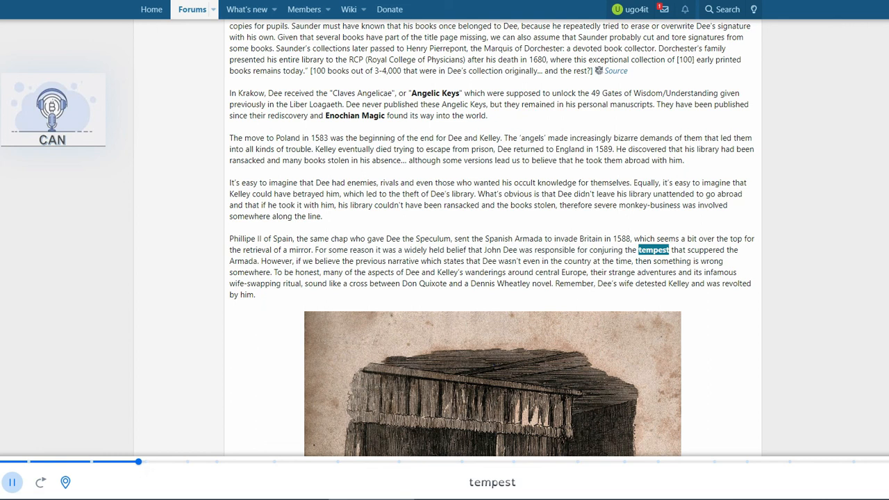
{"action": "scroll", "scroll_direction": "down", "scroll_amount": 3}
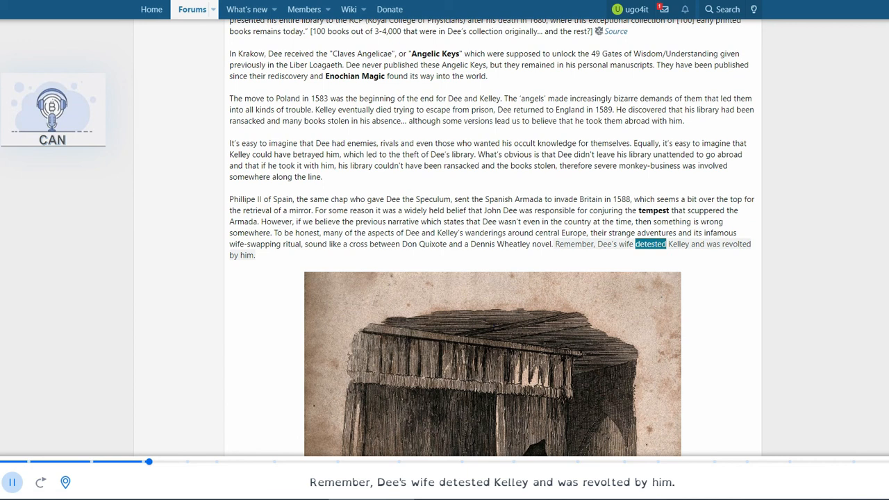
Scroll with the read-aloud past the Cruikshank Guy Fawkes etching caption to the Shakespeare's Prospero paragraph
{"action": "scroll", "scroll_direction": "down", "scroll_amount": 3}
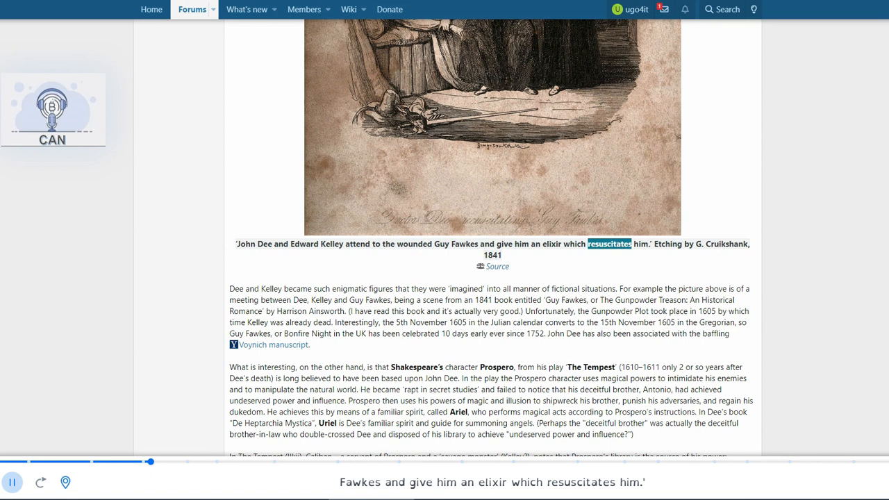
{"action": "scroll", "scroll_direction": "down", "scroll_amount": 3}
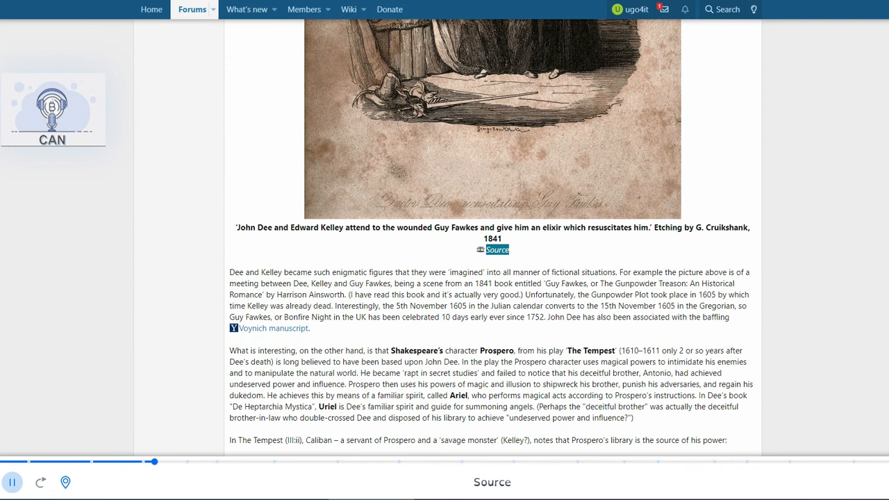
{"action": "scroll", "scroll_direction": "down", "scroll_amount": 3}
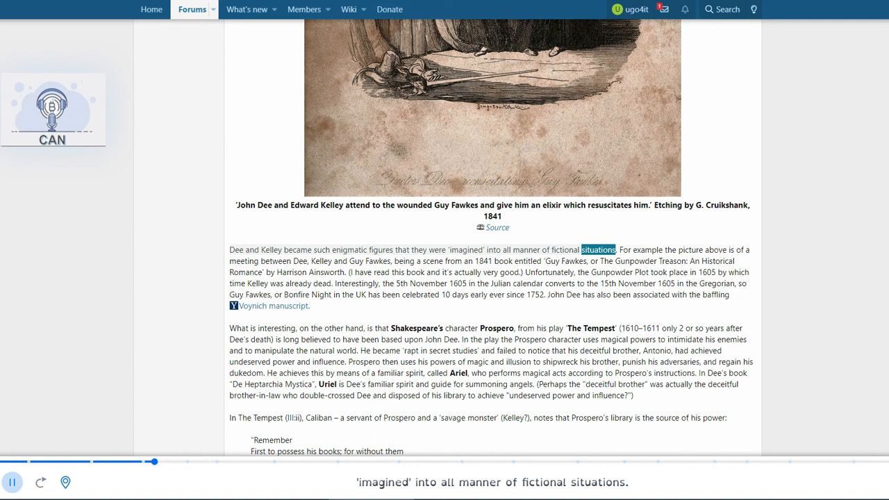
{"action": "scroll", "scroll_direction": "down", "scroll_amount": 3}
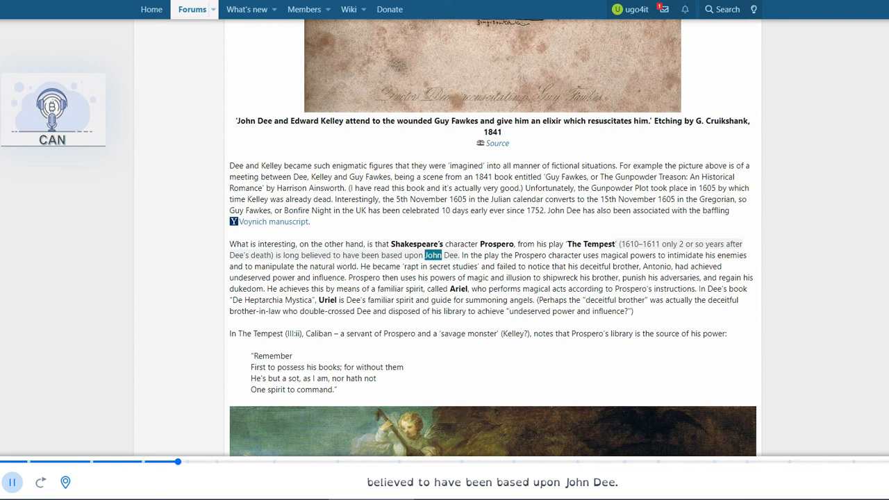
Follow the read-aloud through the Prospero paragraph and Caliban's Tempest quote to the Hogarth painting caption
{"action": "scroll", "scroll_direction": "down", "scroll_amount": 3}
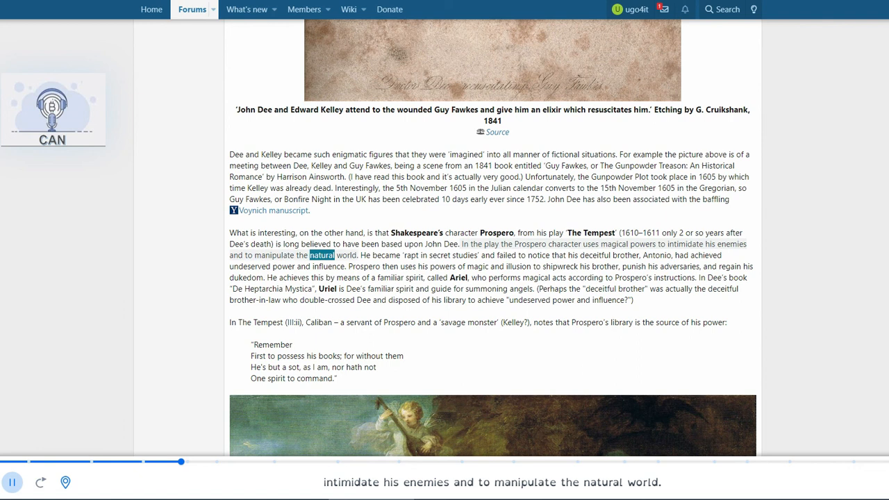
{"action": "scroll", "scroll_direction": "up", "scroll_amount": 3}
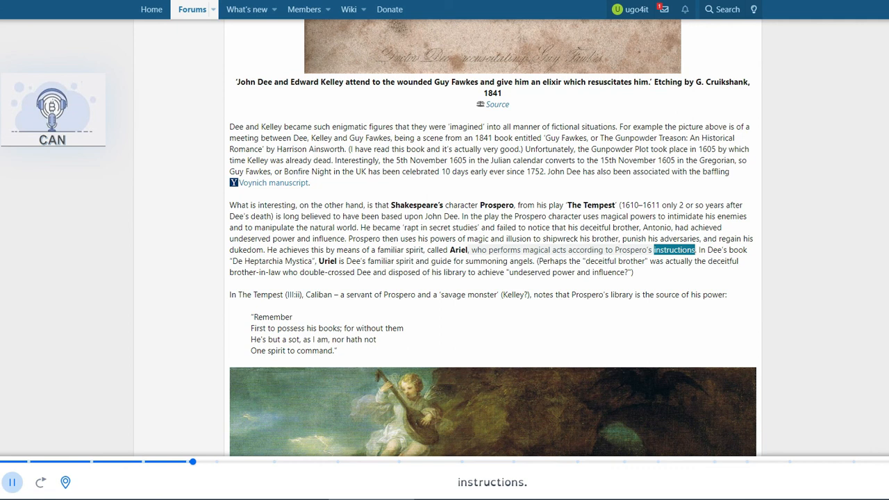
{"action": "scroll", "scroll_direction": "up", "scroll_amount": 3}
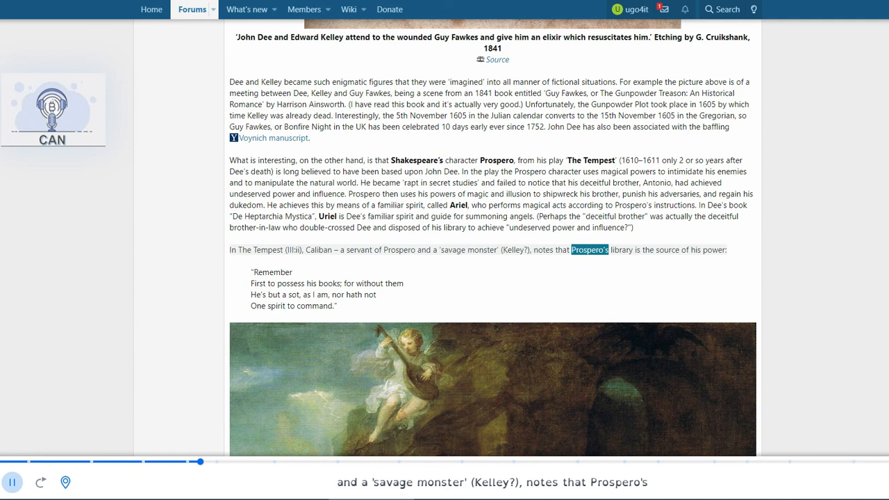
{"action": "scroll", "scroll_direction": "down", "scroll_amount": 3}
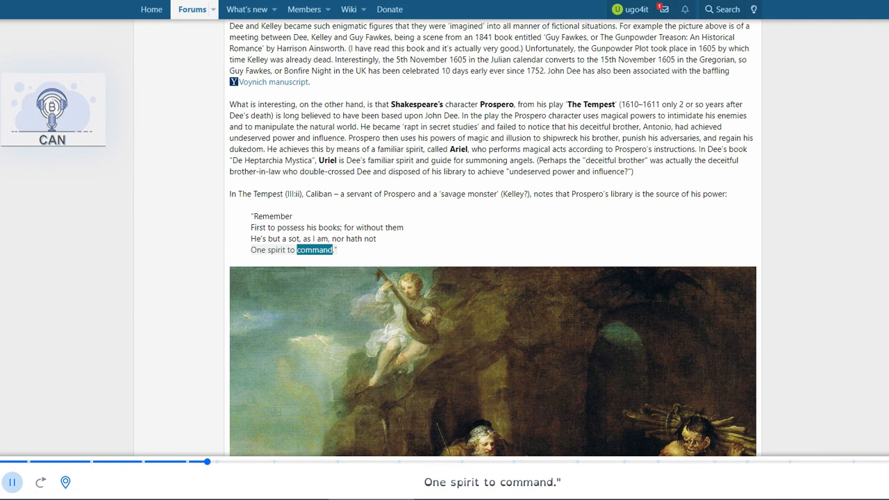
{"action": "scroll", "scroll_direction": "down", "scroll_amount": 3}
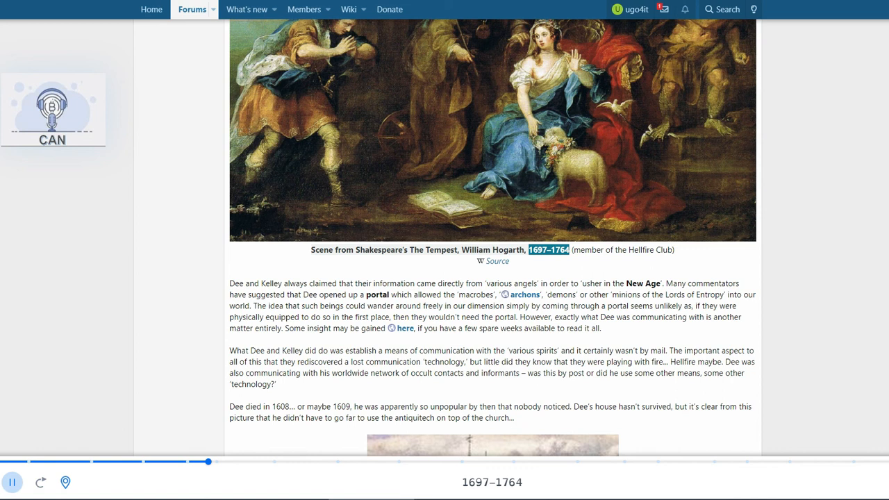
Scroll with the read-aloud through the portal and communication paragraphs to Dee's death
{"action": "scroll", "scroll_direction": "down", "scroll_amount": 3}
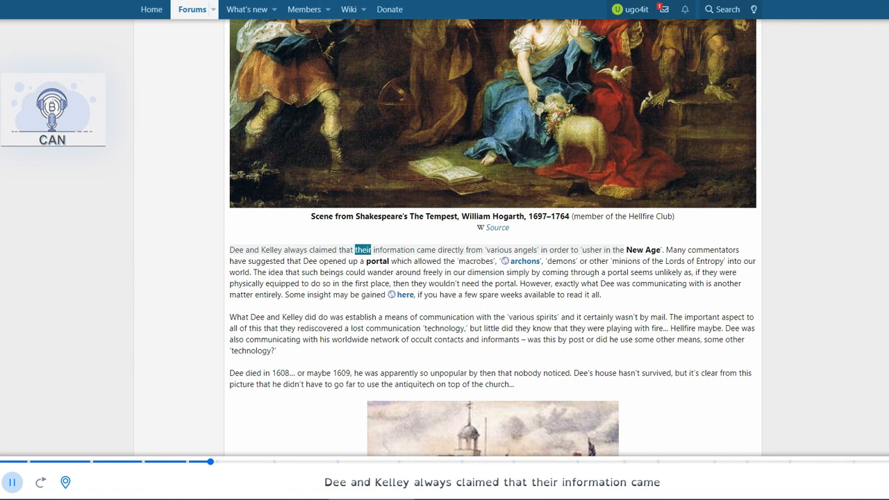
{"action": "scroll", "scroll_direction": "down", "scroll_amount": 3}
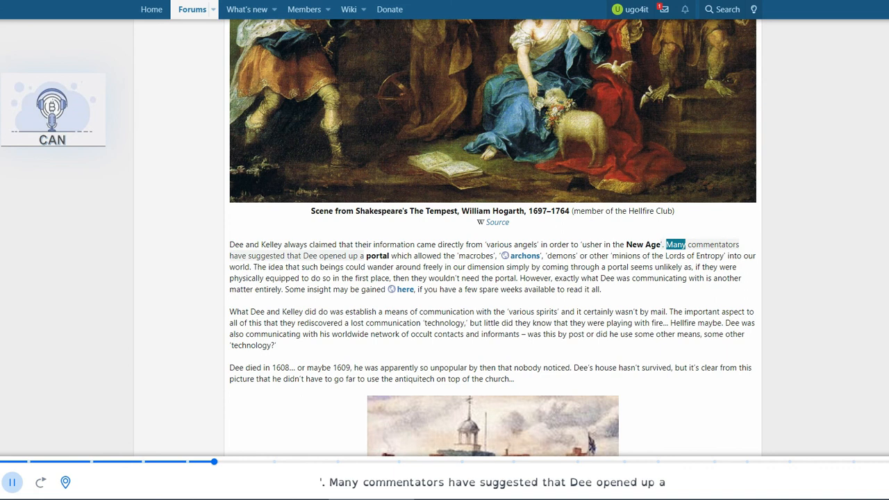
{"action": "scroll", "scroll_direction": "down", "scroll_amount": 3}
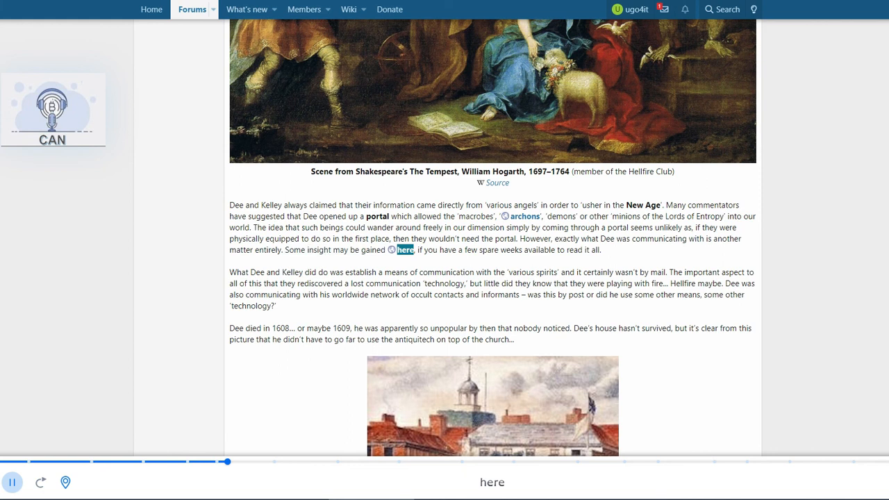
{"action": "scroll", "scroll_direction": "down", "scroll_amount": 3}
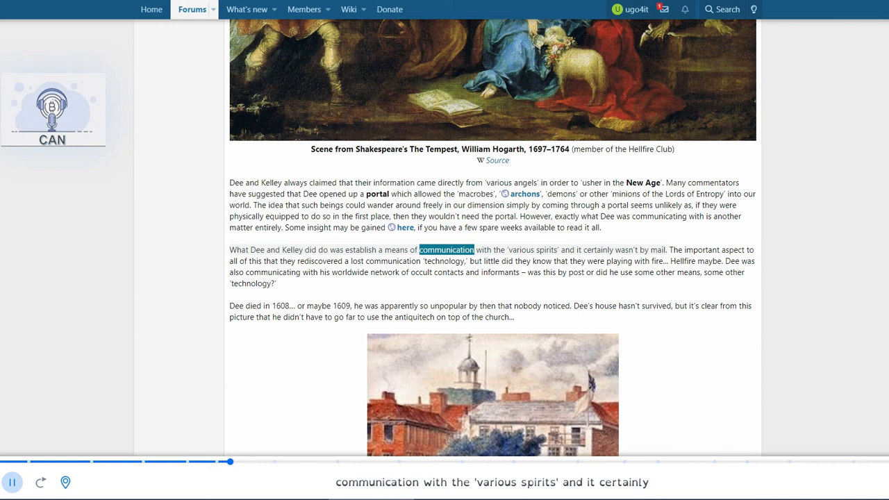
Scroll back past the Mortlake house picture and resume reading at the Hellfire heading
{"action": "scroll", "scroll_direction": "up", "scroll_amount": 3}
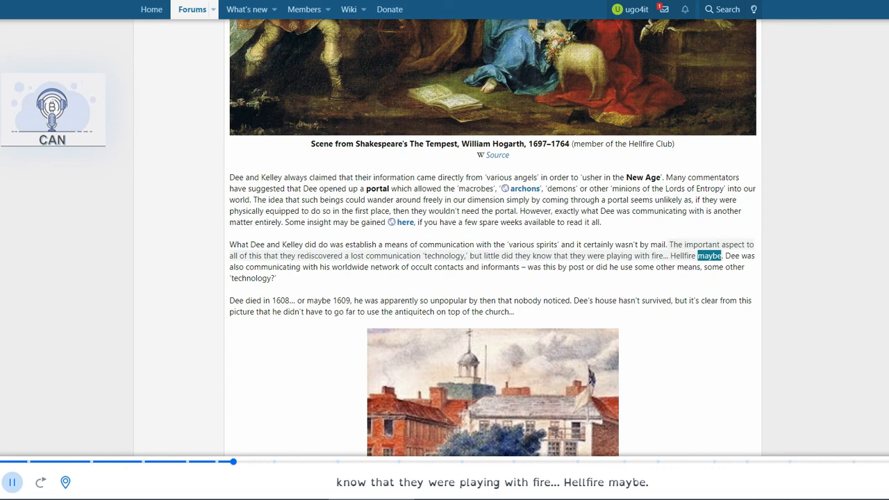
{"action": "scroll", "scroll_direction": "up", "scroll_amount": 3}
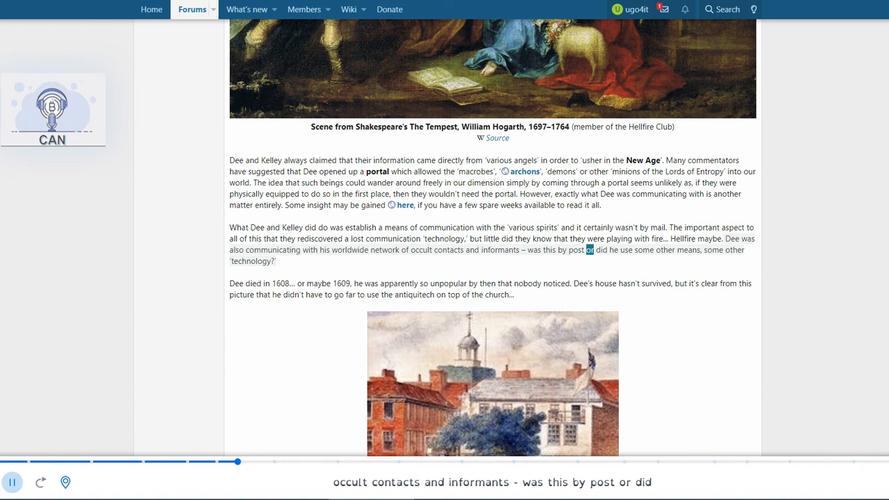
{"action": "scroll", "scroll_direction": "up", "scroll_amount": 3}
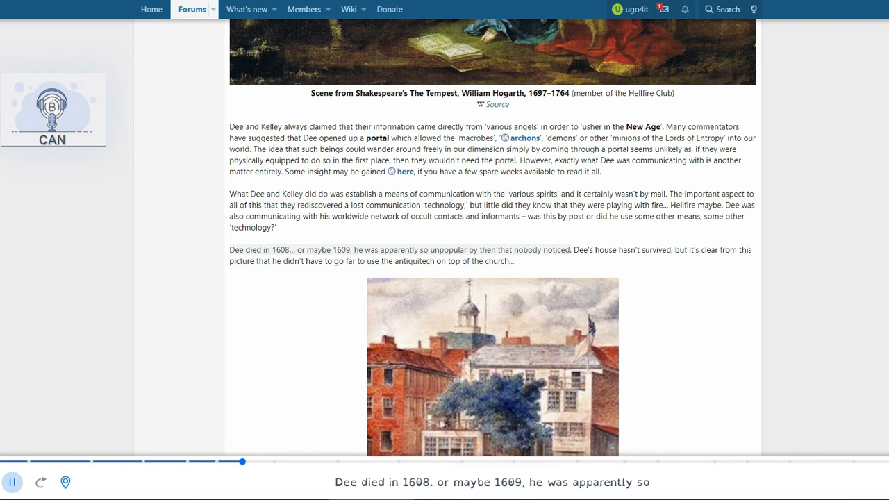
{"action": "double_click", "coordinate": [556, 249]}
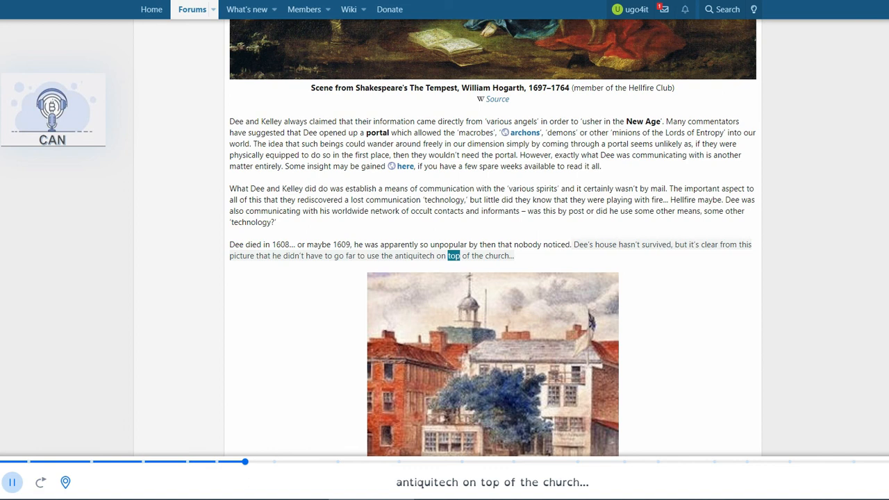
{"action": "scroll", "scroll_direction": "down", "scroll_amount": 3}
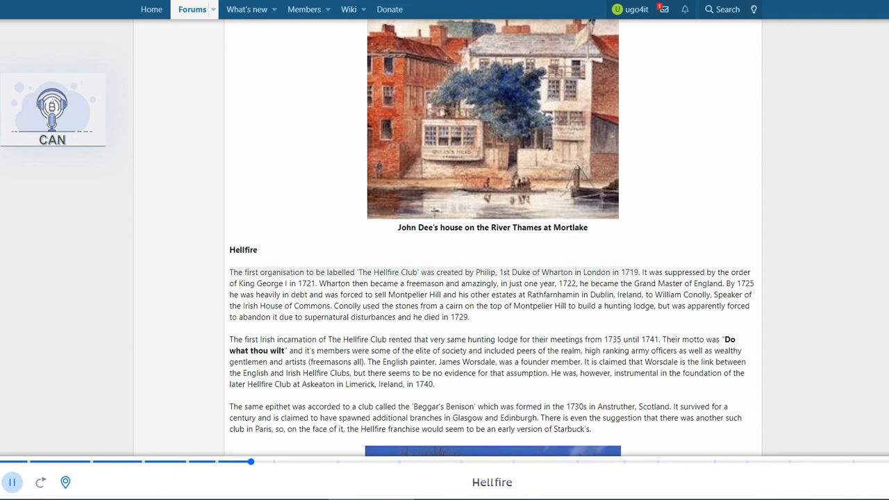
Follow the read-aloud through the first Hellfire Club, Beggar's Benison and Starbuck's remark paragraphs
{"action": "scroll", "scroll_direction": "up", "scroll_amount": 3}
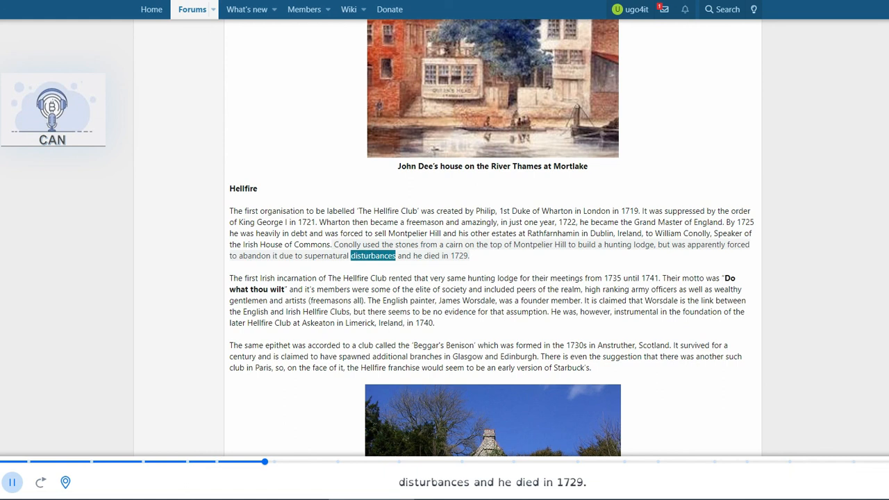
{"action": "scroll", "scroll_direction": "up", "scroll_amount": 3}
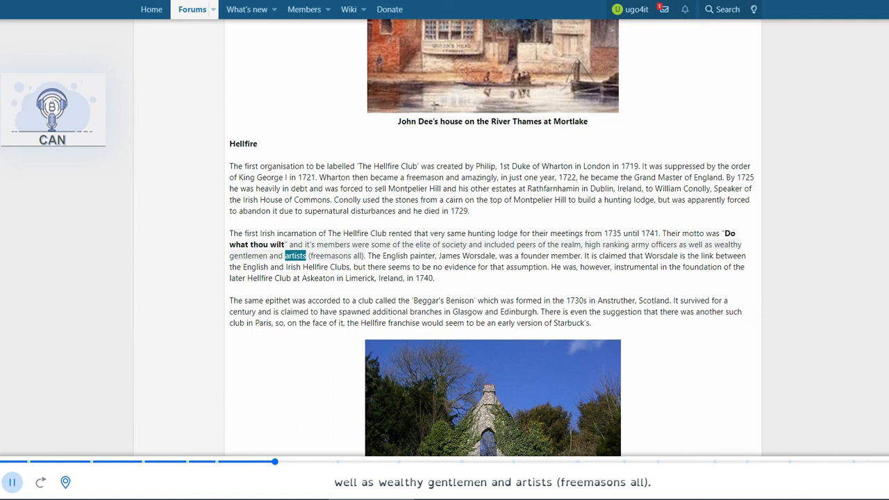
{"action": "scroll", "scroll_direction": "up", "scroll_amount": 3}
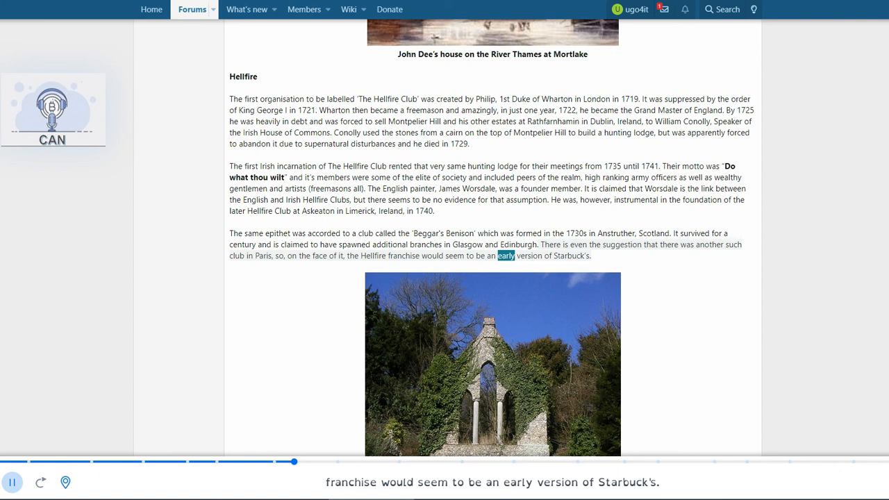
Scroll past the Hellfire Caves, West Wycombe image as the Dashwood, Montagu and Society of Dilettanti paragraphs are read
{"action": "scroll", "scroll_direction": "down", "scroll_amount": 3}
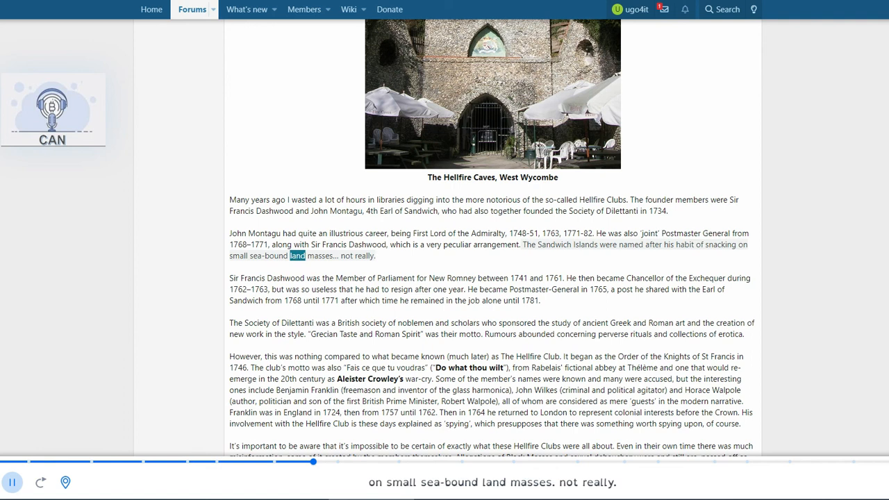
{"action": "scroll", "scroll_direction": "up", "scroll_amount": 3}
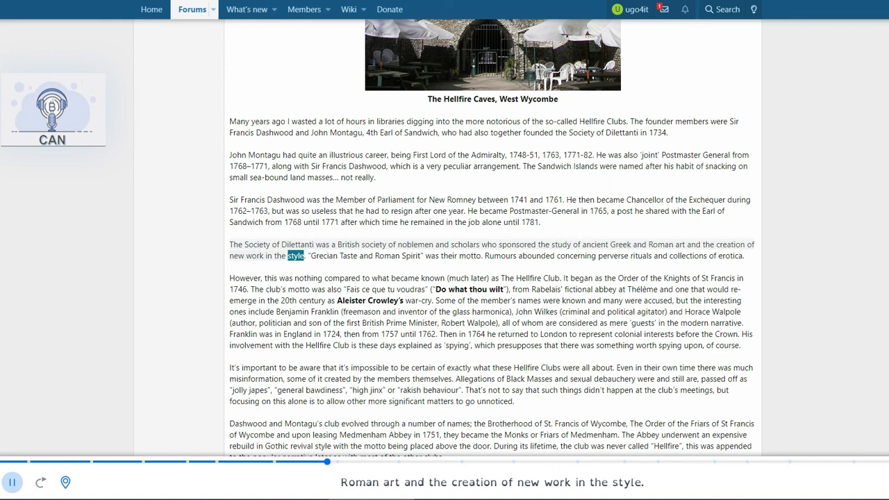
Scroll to keep the Society of Dilettanti and notable-members paragraph in view as it is read aloud
{"action": "scroll", "scroll_direction": "down", "scroll_amount": 3}
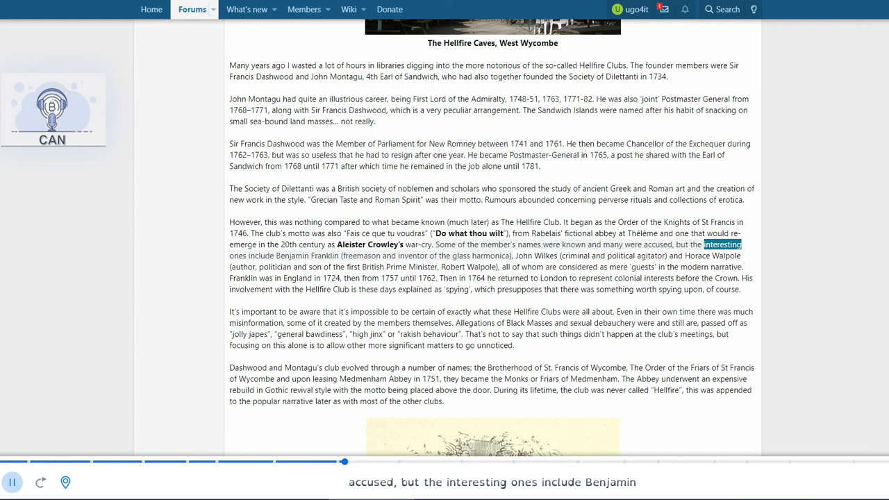
{"action": "scroll", "scroll_direction": "up", "scroll_amount": 3}
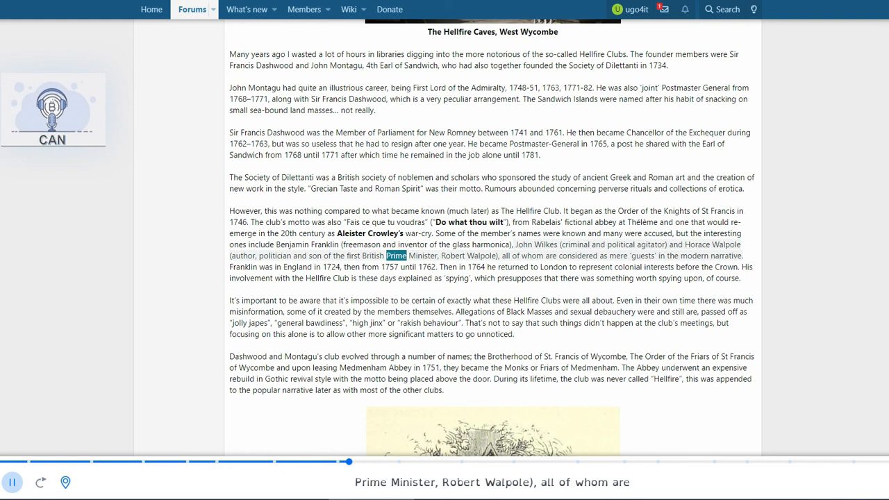
{"action": "scroll", "scroll_direction": "up", "scroll_amount": 3}
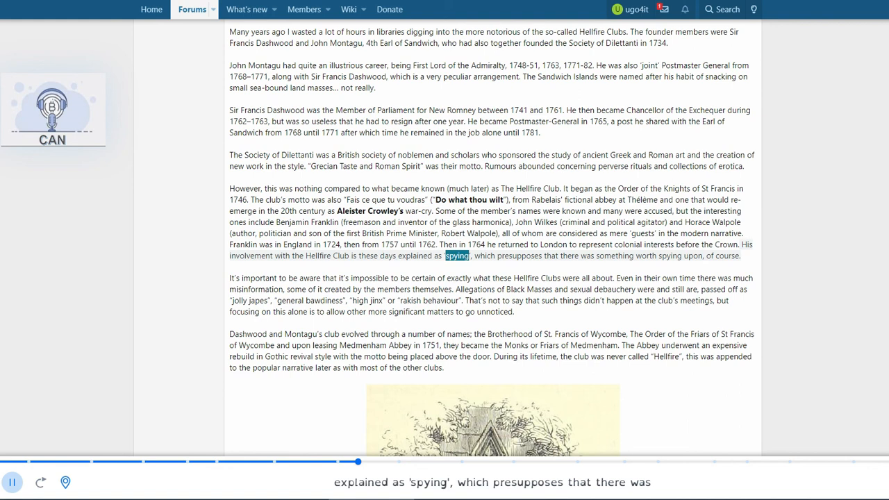
Scroll down past the Medmenham Abbey image to the Hell-Fire Caves plan while the reader continues
{"action": "scroll", "scroll_direction": "down", "scroll_amount": 3}
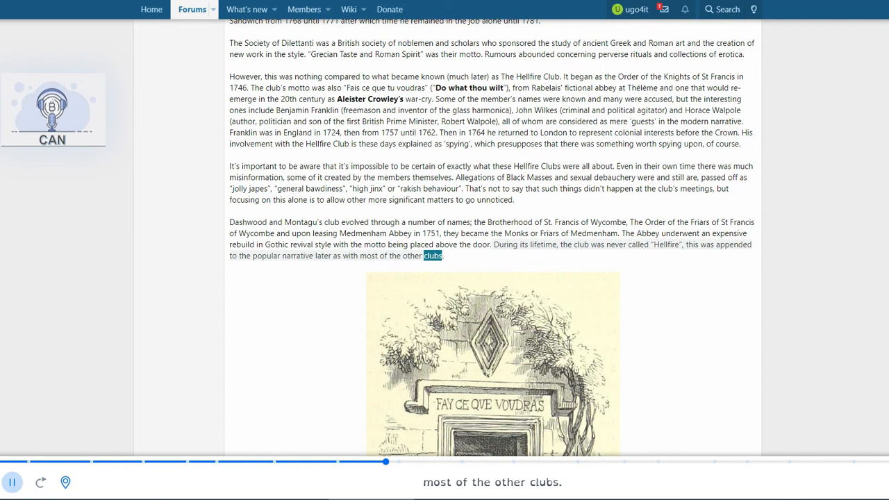
{"action": "scroll", "scroll_direction": "down", "scroll_amount": 3}
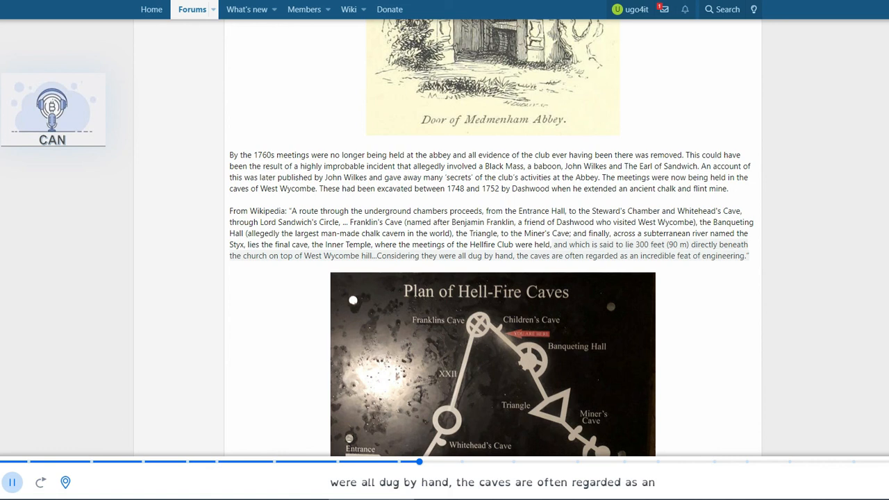
Scroll to keep the Franklin's Cave and St Lawrence's Church paragraphs in view during the read-aloud
{"action": "scroll", "scroll_direction": "down", "scroll_amount": 3}
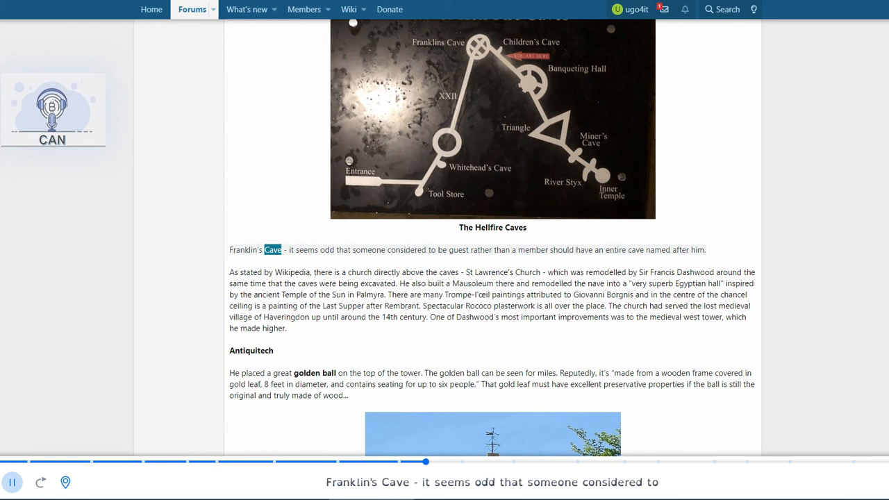
{"action": "scroll", "scroll_direction": "up", "scroll_amount": 3}
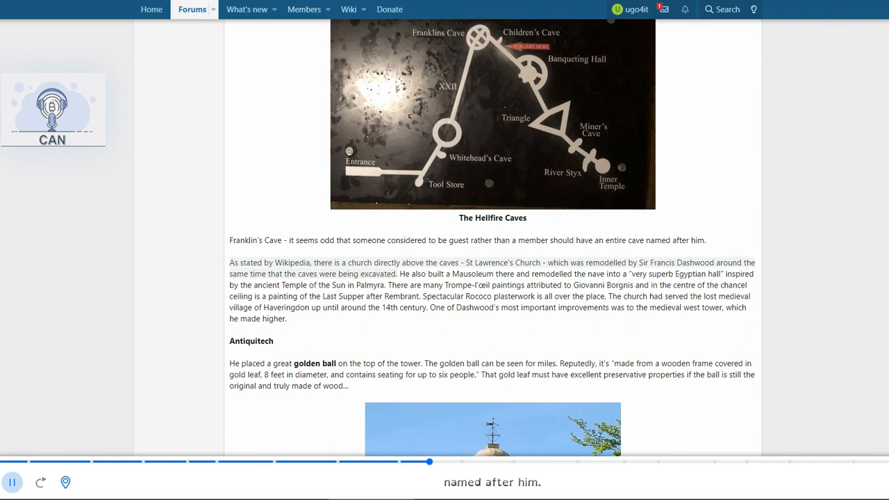
{"action": "scroll", "scroll_direction": "down", "scroll_amount": 3}
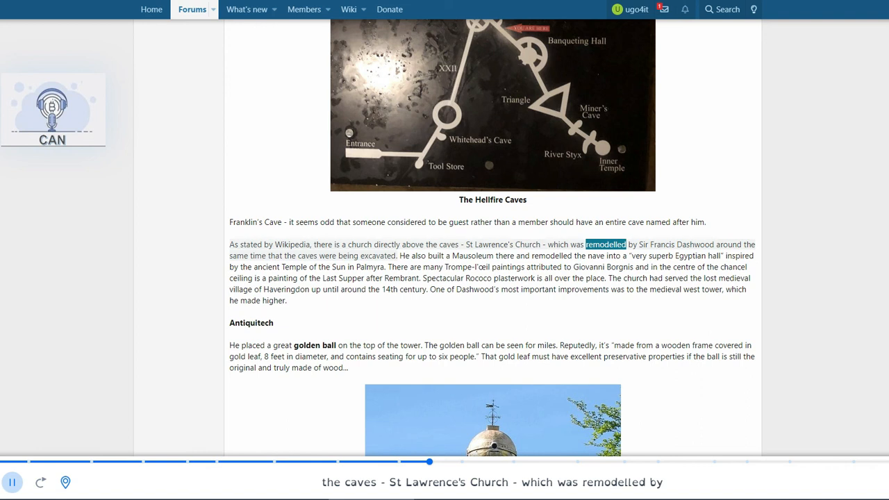
{"action": "scroll", "scroll_direction": "down", "scroll_amount": 3}
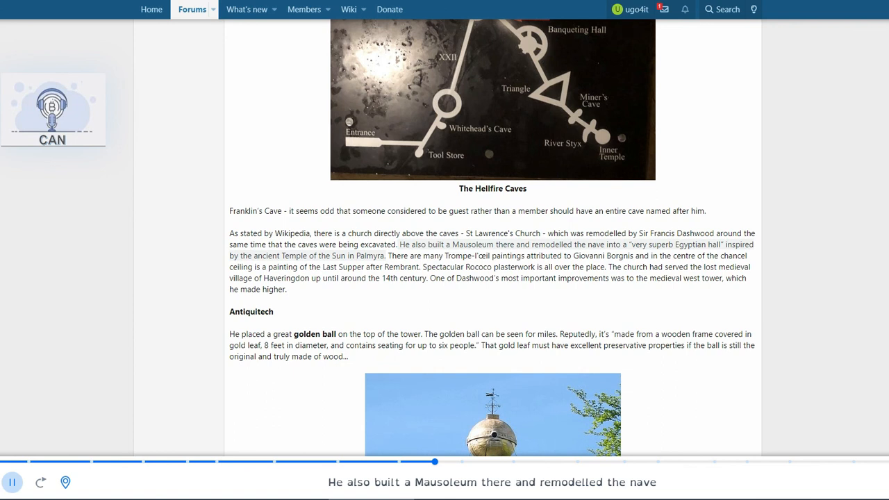
{"action": "double_click", "coordinate": [369, 255]}
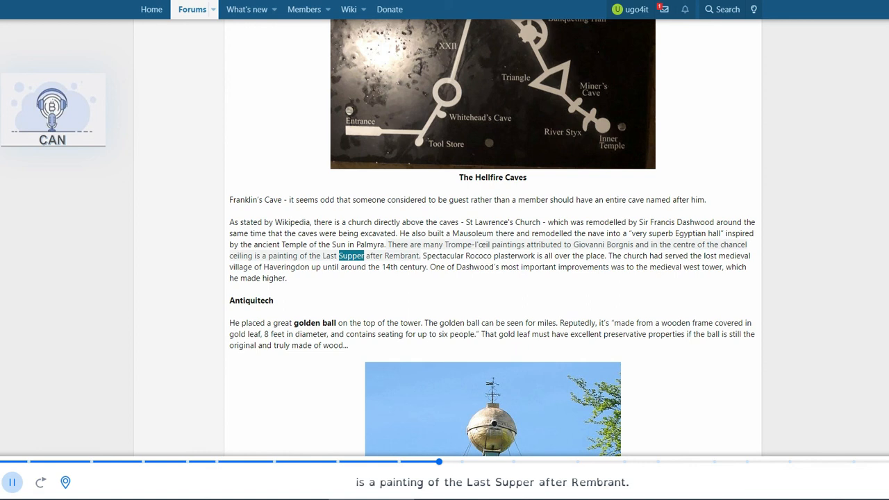
{"action": "scroll", "scroll_direction": "up", "scroll_amount": 3}
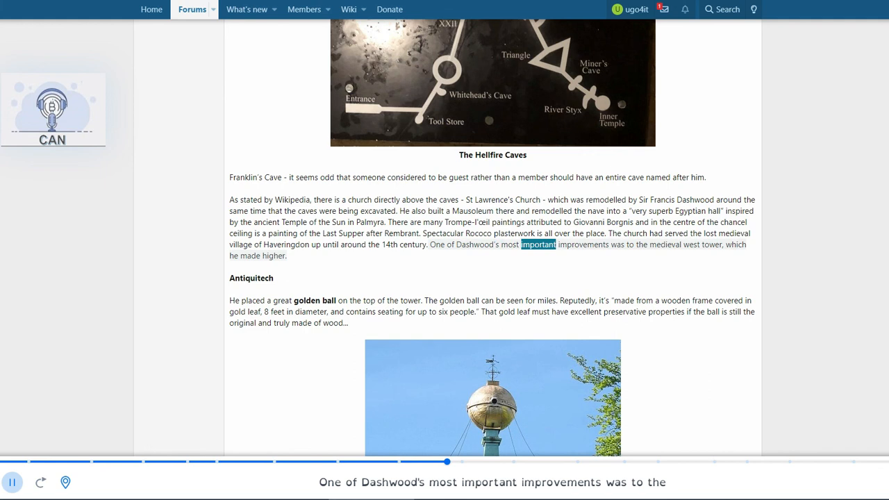
Scroll down past the golden ball photos to the Norris tower signalling paragraph as it is read
{"action": "scroll", "scroll_direction": "down", "scroll_amount": 3}
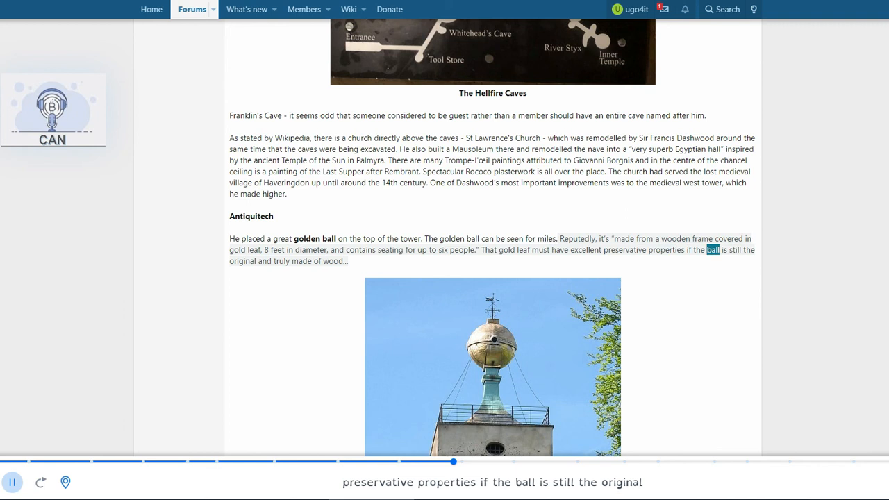
{"action": "scroll", "scroll_direction": "down", "scroll_amount": 3}
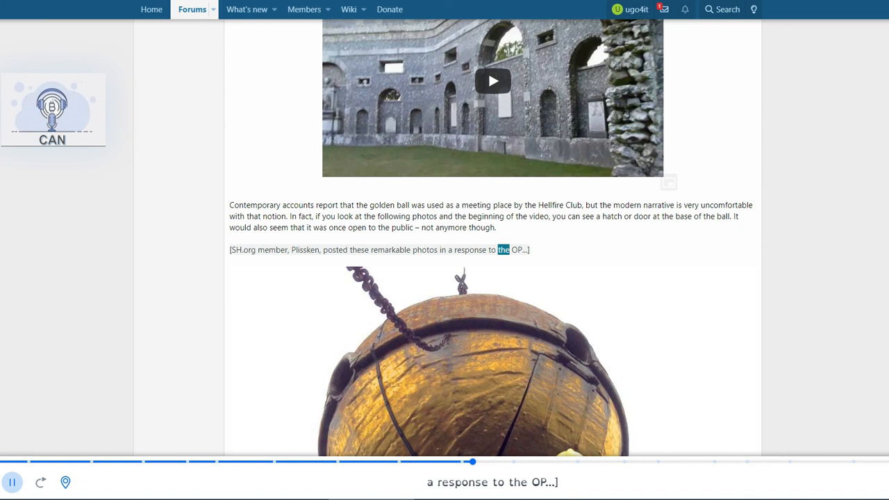
{"action": "scroll", "scroll_direction": "down", "scroll_amount": 3}
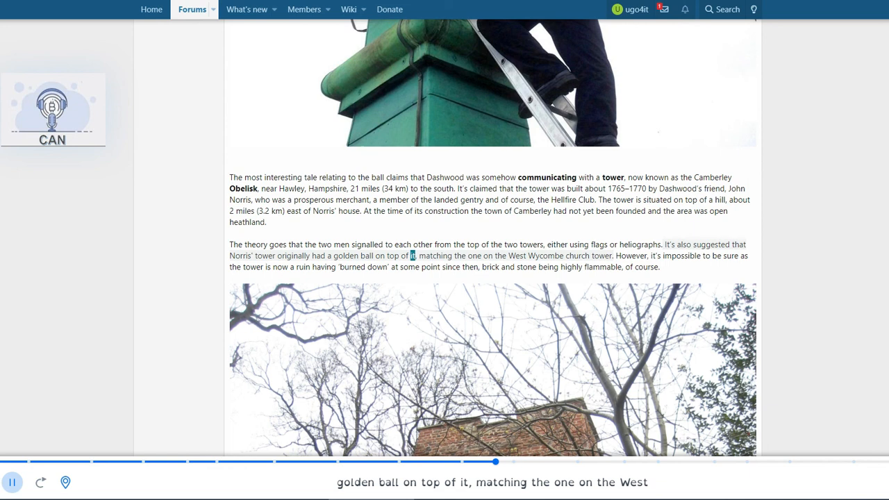
Scroll down to the Norris' Tower (Obelisk) caption and the Baigent and Leigh 1991 paragraph
{"action": "scroll", "scroll_direction": "down", "scroll_amount": 3}
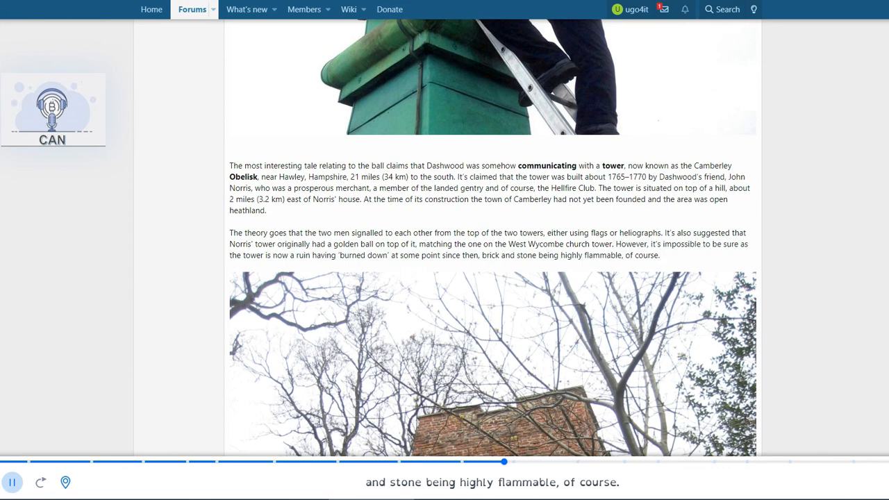
{"action": "scroll", "scroll_direction": "down", "scroll_amount": 3}
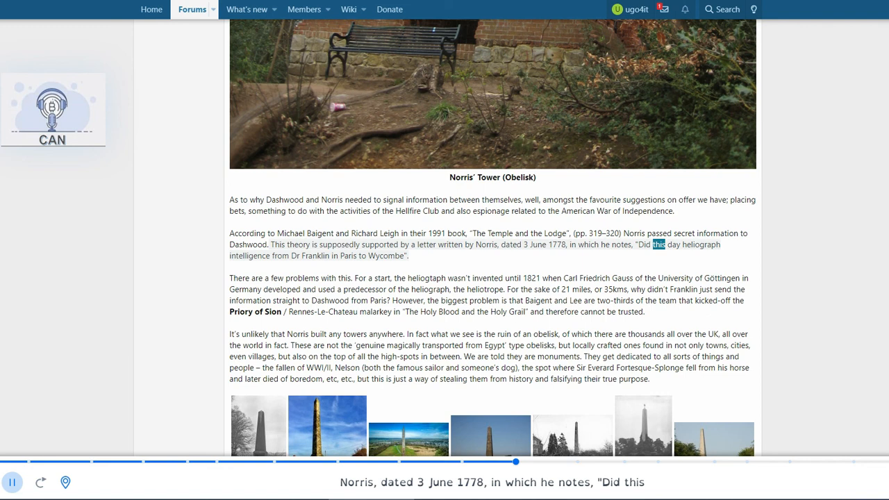
Scroll past the obelisk photo gallery to the 'As to what that true purpose is' line
{"action": "scroll", "scroll_direction": "down", "scroll_amount": 3}
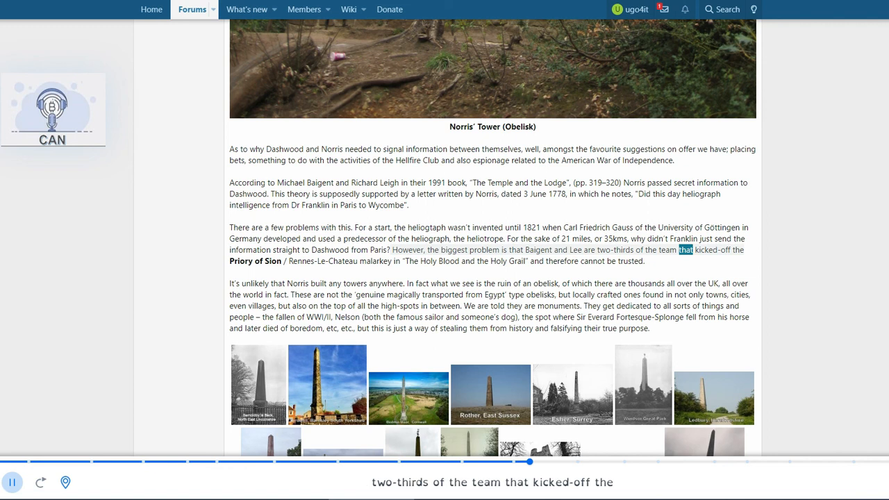
{"action": "scroll", "scroll_direction": "down", "scroll_amount": 3}
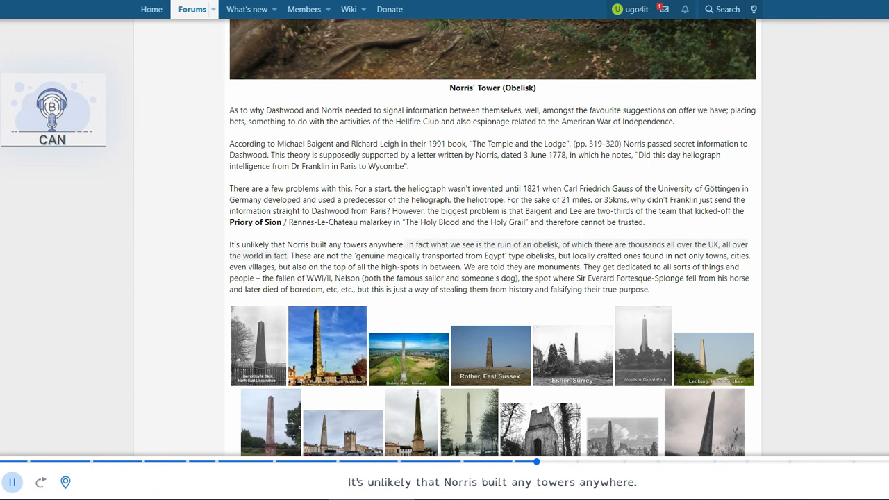
{"action": "double_click", "coordinate": [279, 256]}
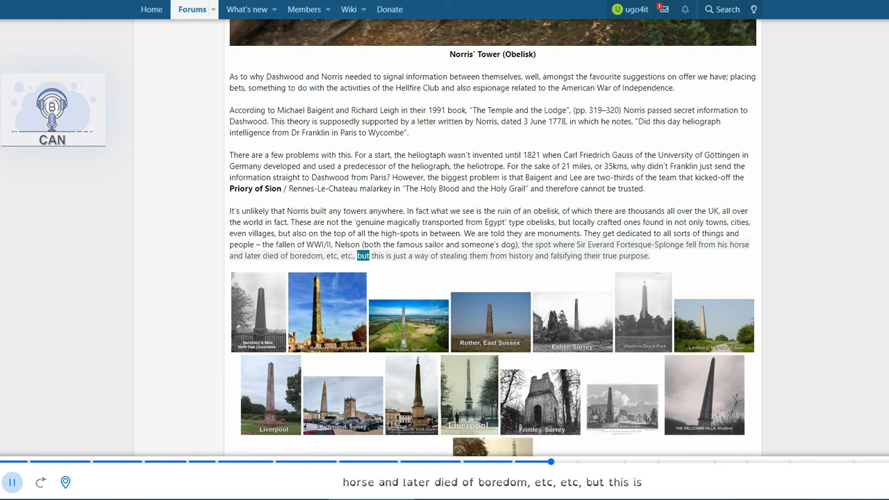
{"action": "scroll", "scroll_direction": "down", "scroll_amount": 3}
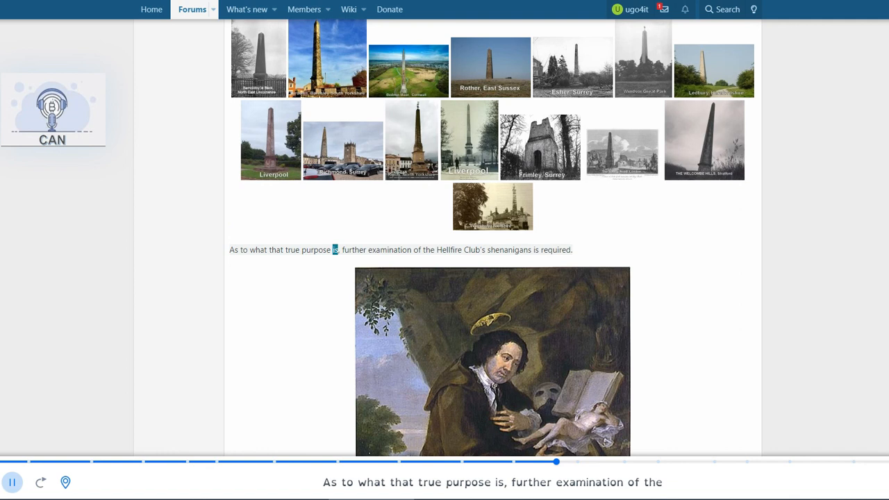
Scroll through the Hogarth Dashwood painting section to the William Platt engraving caption
{"action": "scroll", "scroll_direction": "down", "scroll_amount": 3}
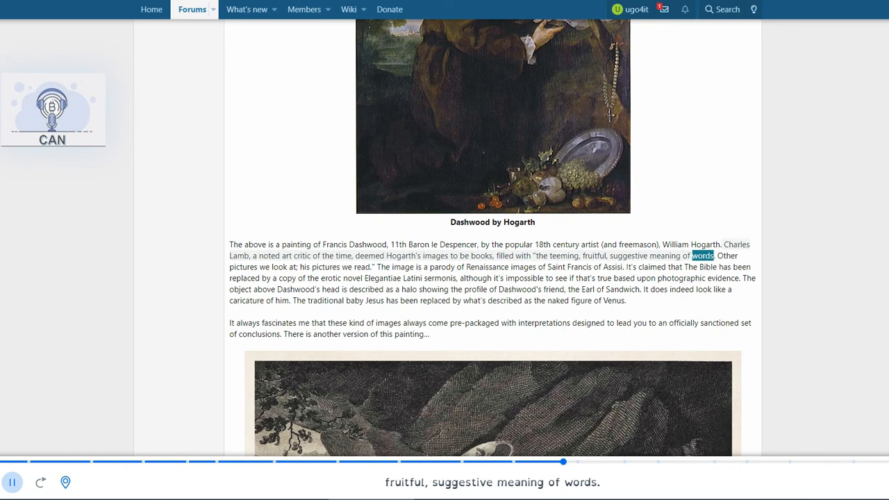
{"action": "scroll", "scroll_direction": "down", "scroll_amount": 3}
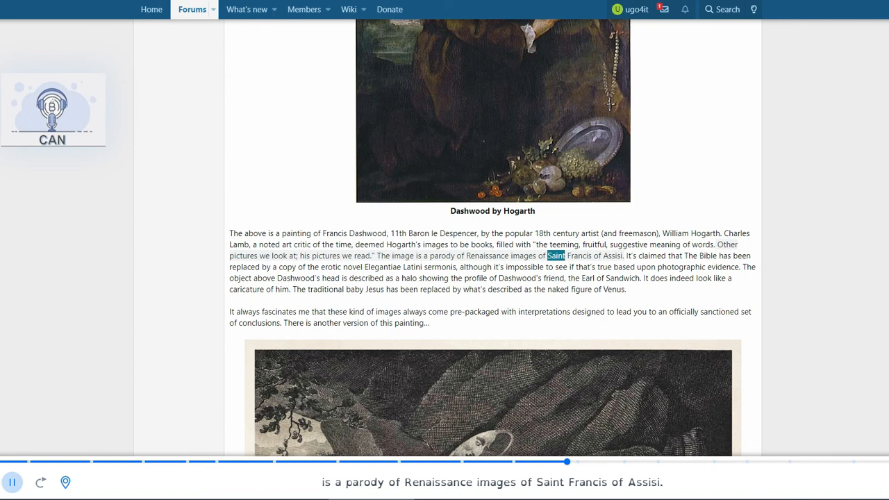
{"action": "scroll", "scroll_direction": "up", "scroll_amount": 3}
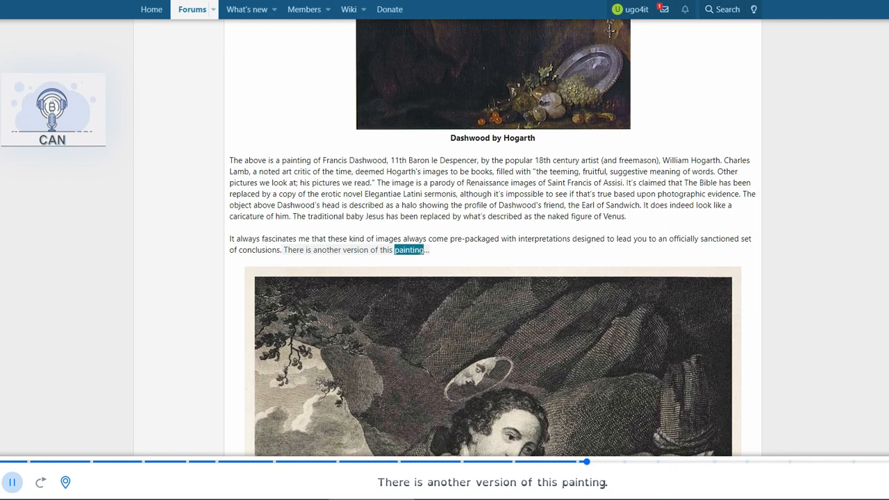
{"action": "scroll", "scroll_direction": "down", "scroll_amount": 3}
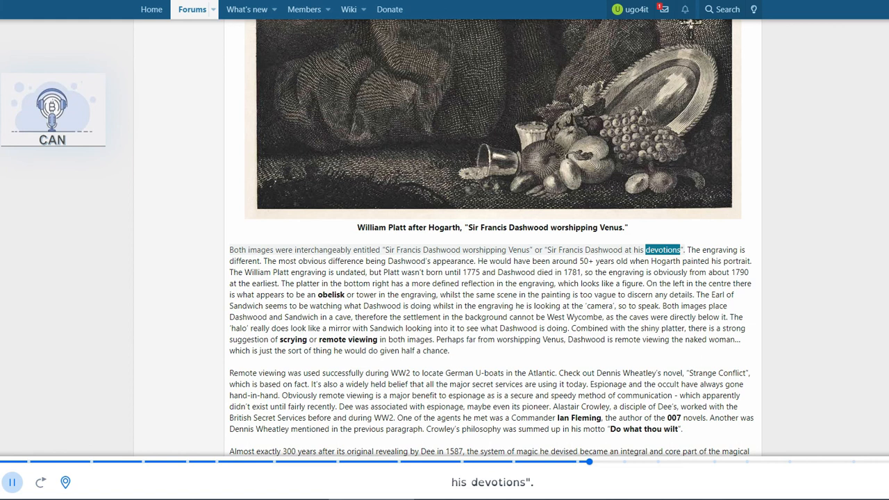
Scroll through the engraving comparison paragraph into the 'Remote viewing was used successfully' paragraph
{"action": "scroll", "scroll_direction": "down", "scroll_amount": 3}
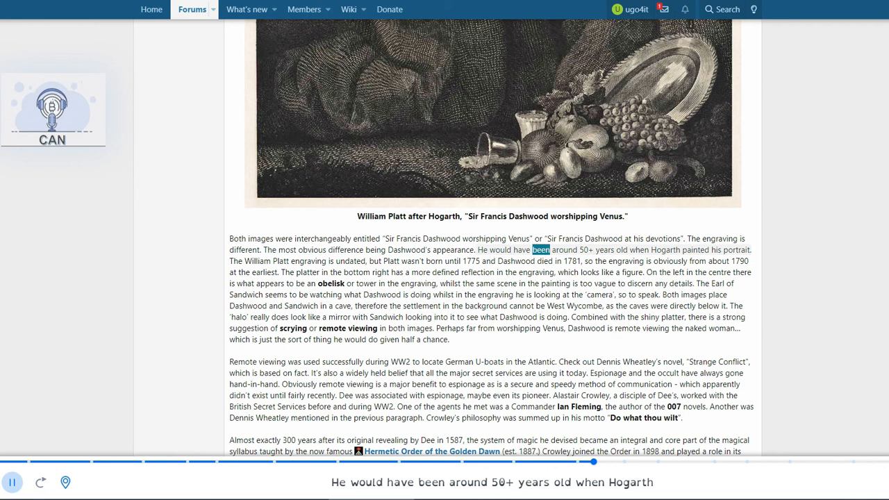
{"action": "scroll", "scroll_direction": "down", "scroll_amount": 3}
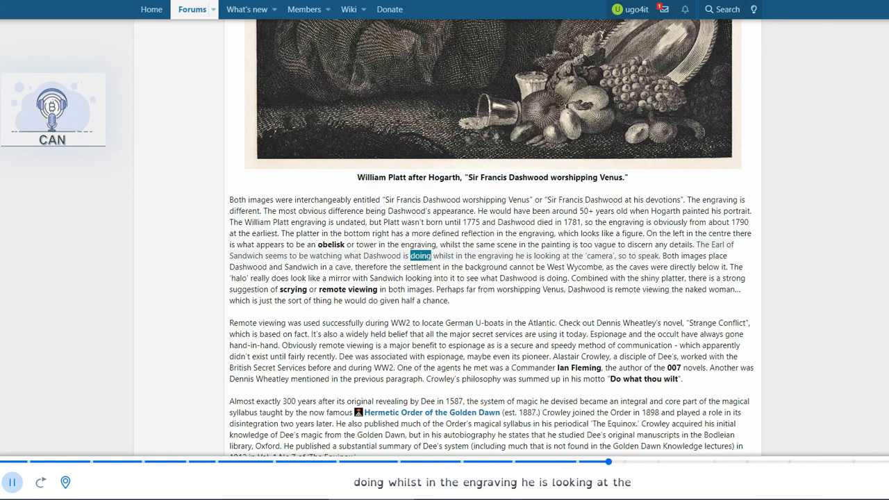
{"action": "scroll", "scroll_direction": "down", "scroll_amount": 3}
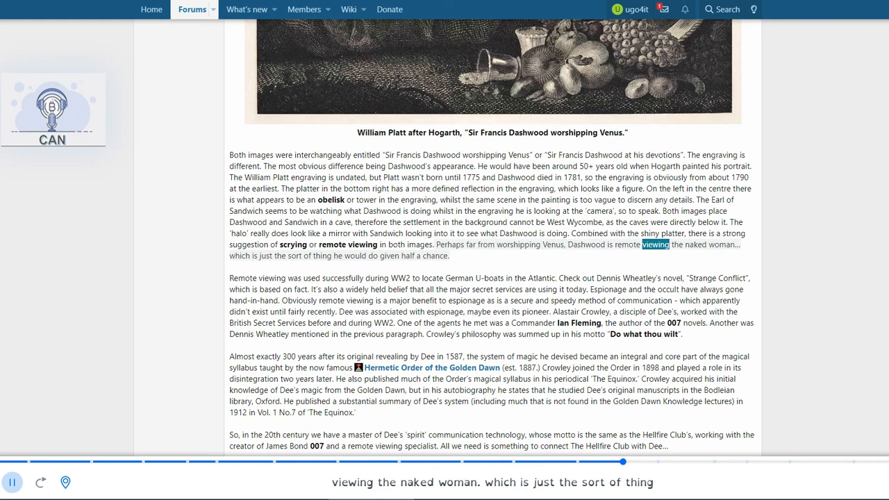
{"action": "scroll", "scroll_direction": "down", "scroll_amount": 3}
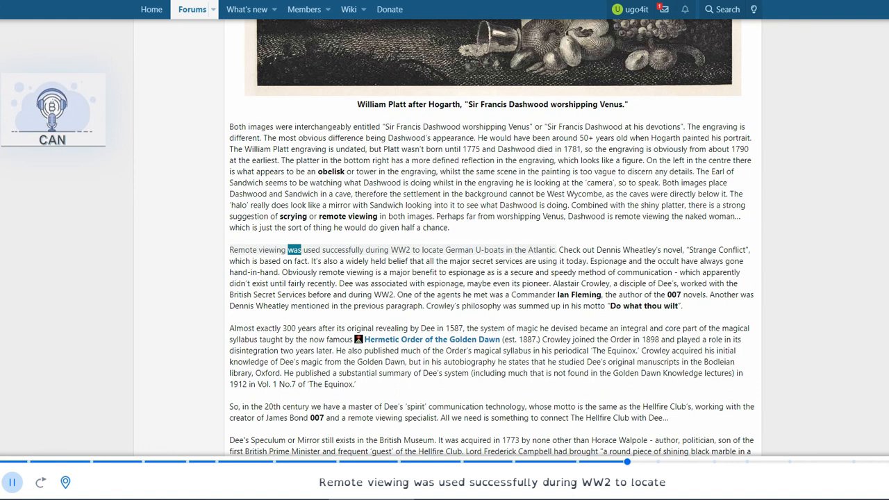
Scroll to follow the remote viewing and Golden Dawn paragraphs about Crowley's knowledge of Dee's manuscripts
{"action": "scroll", "scroll_direction": "up", "scroll_amount": 3}
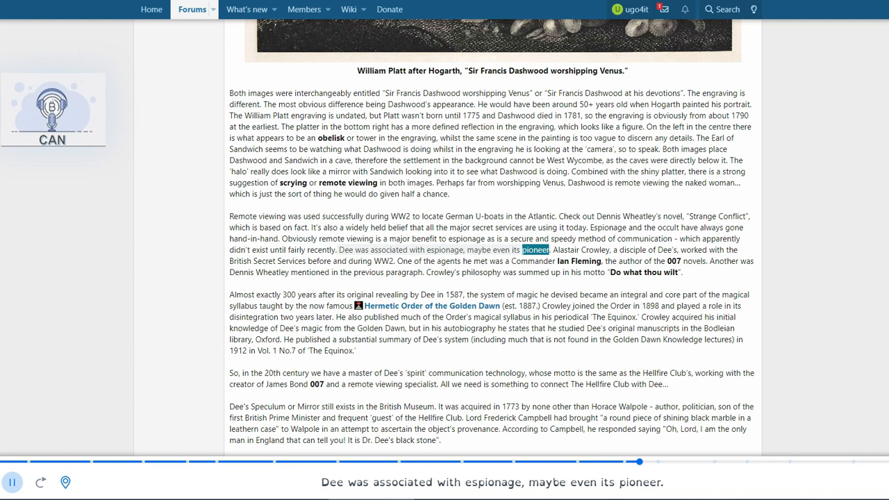
{"action": "scroll", "scroll_direction": "down", "scroll_amount": 3}
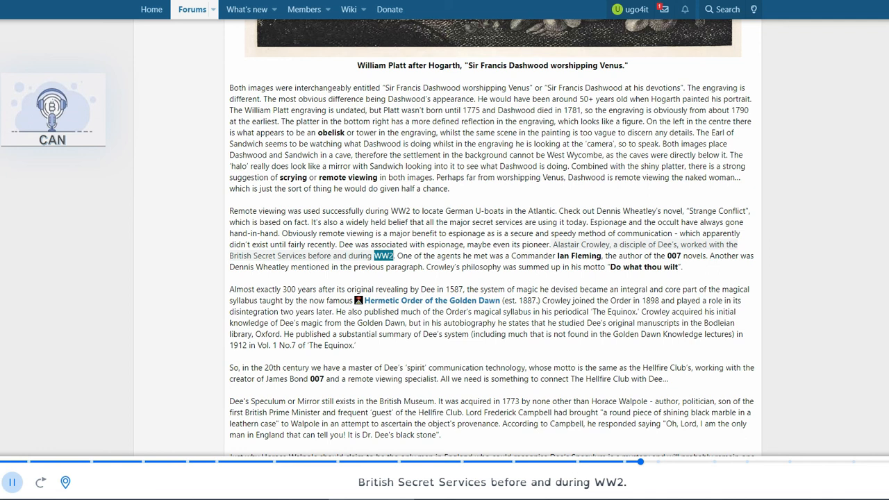
{"action": "scroll", "scroll_direction": "up", "scroll_amount": 3}
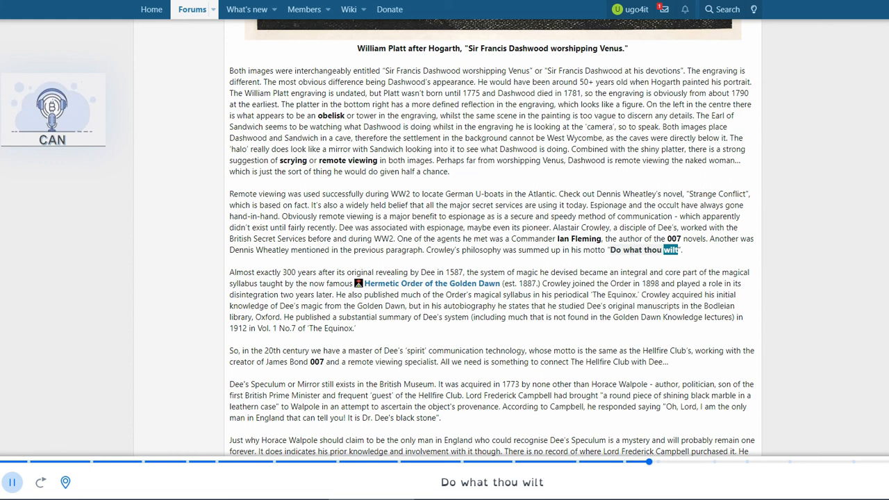
{"action": "scroll", "scroll_direction": "down", "scroll_amount": 3}
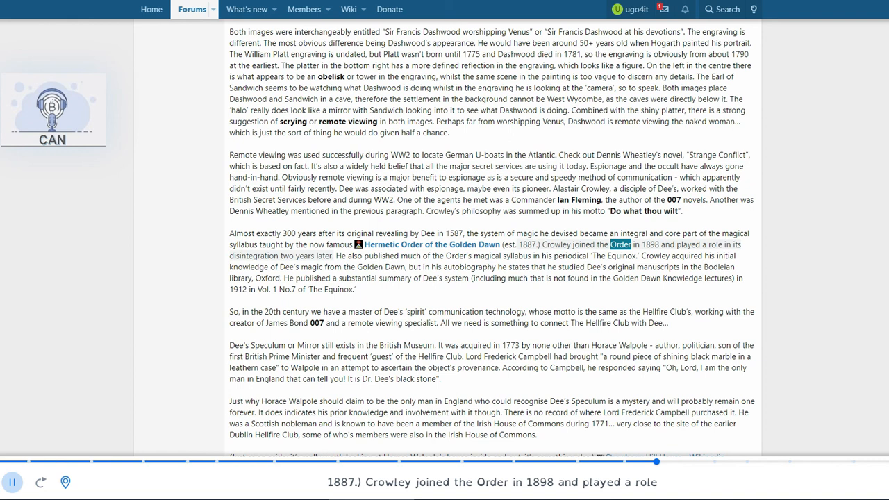
Scroll on through the 007 and missing Hellfire Club link paragraphs to Dee's Speculum acquired by Walpole
{"action": "scroll", "scroll_direction": "down", "scroll_amount": 3}
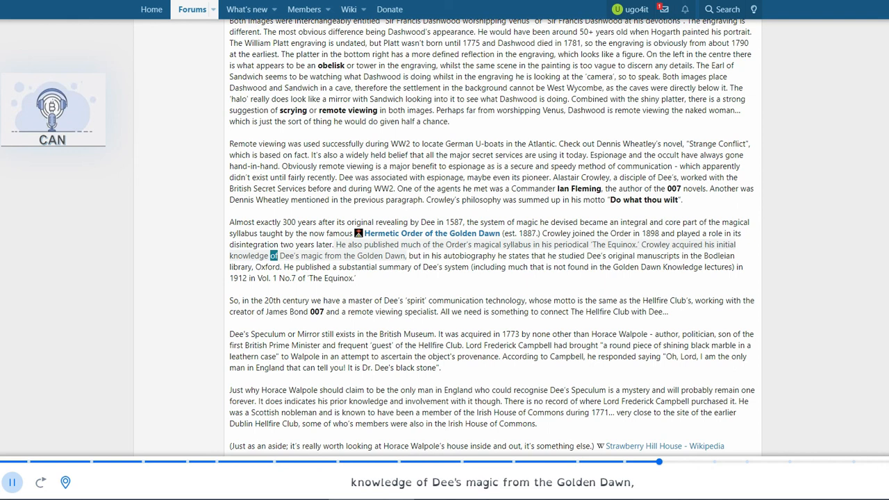
{"action": "scroll", "scroll_direction": "down", "scroll_amount": 3}
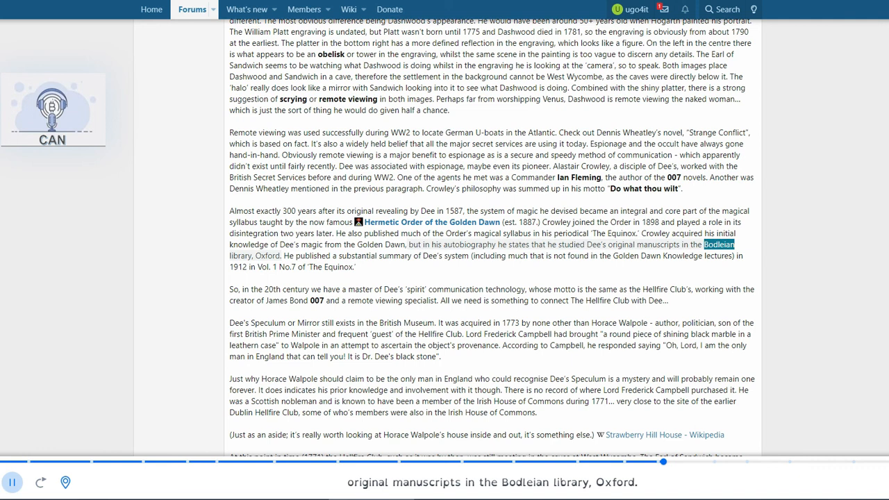
{"action": "scroll", "scroll_direction": "down", "scroll_amount": 3}
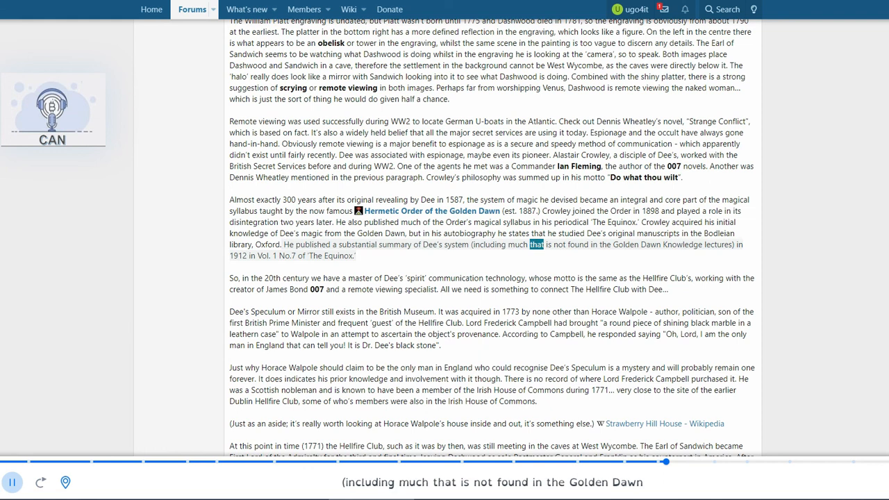
{"action": "left_click_drag", "start_coordinate": [535, 245], "coordinate": [354, 255]}
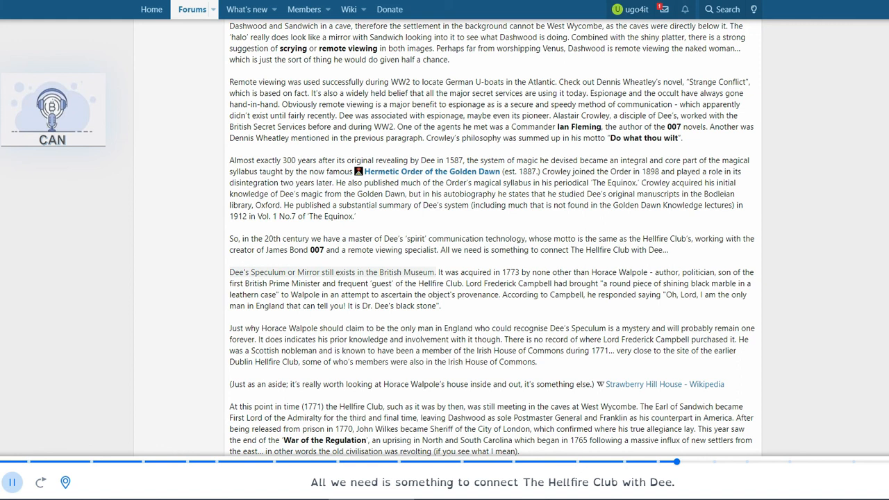
{"action": "scroll", "scroll_direction": "down", "scroll_amount": 3}
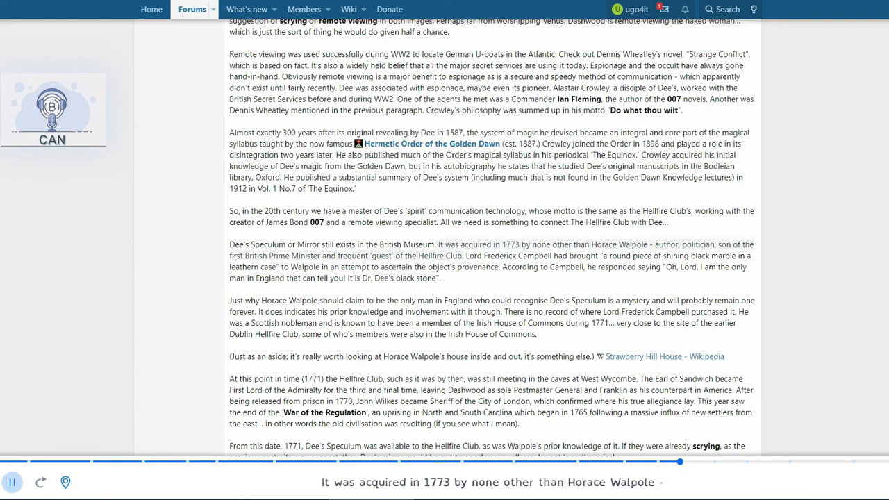
Scroll through the Walpole Speculum and Lord Frederick Campbell paragraphs to the aside about Walpole's house
{"action": "double_click", "coordinate": [328, 255]}
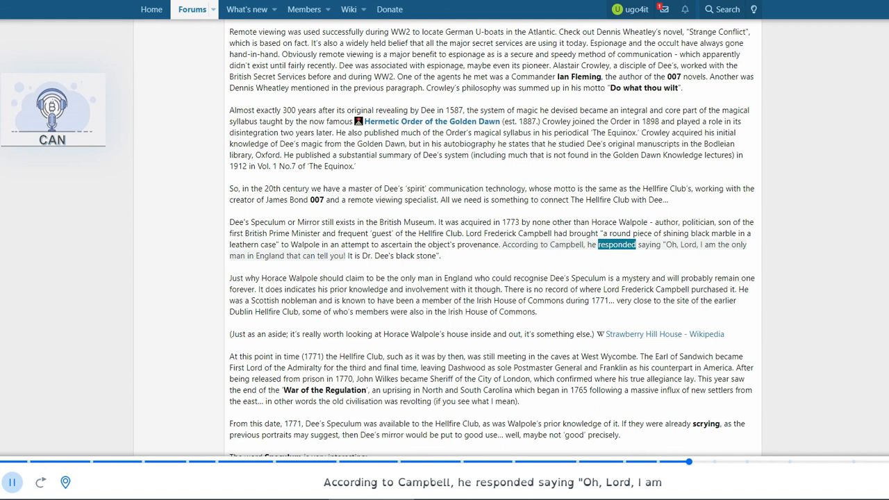
{"action": "scroll", "scroll_direction": "down", "scroll_amount": 3}
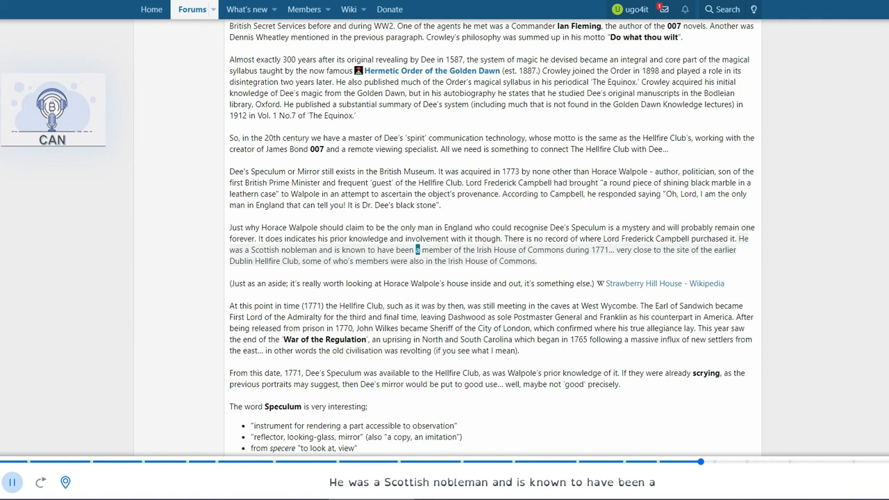
{"action": "left_click", "coordinate": [723, 250]}
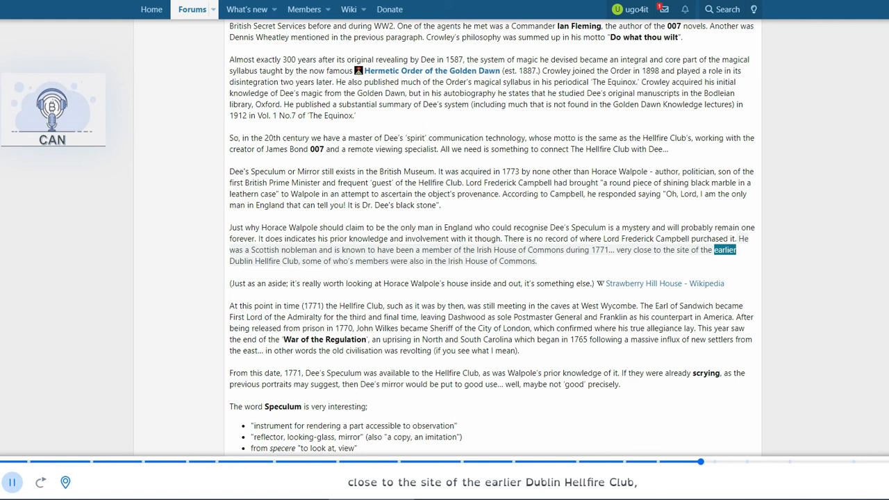
{"action": "scroll", "scroll_direction": "down", "scroll_amount": 3}
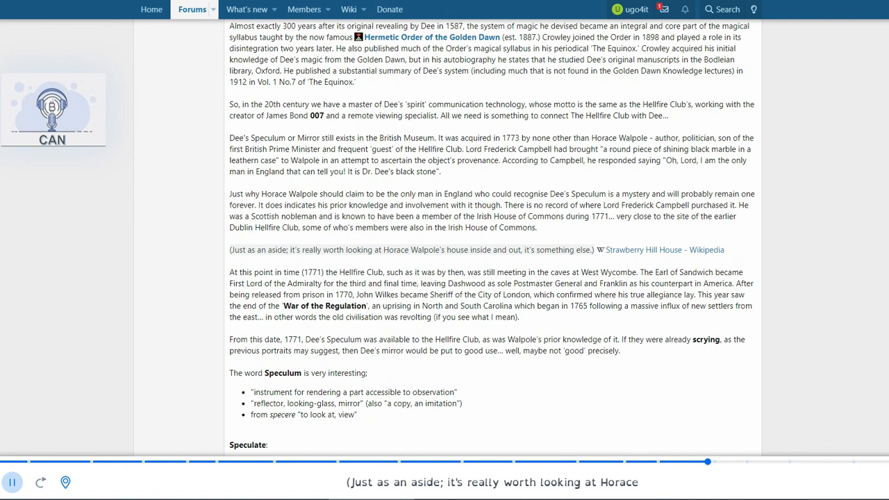
Follow the read-aloud over the Strawberry Hill House link and the 1771 West Wycombe paragraph, scrolling along
{"action": "double_click", "coordinate": [622, 250]}
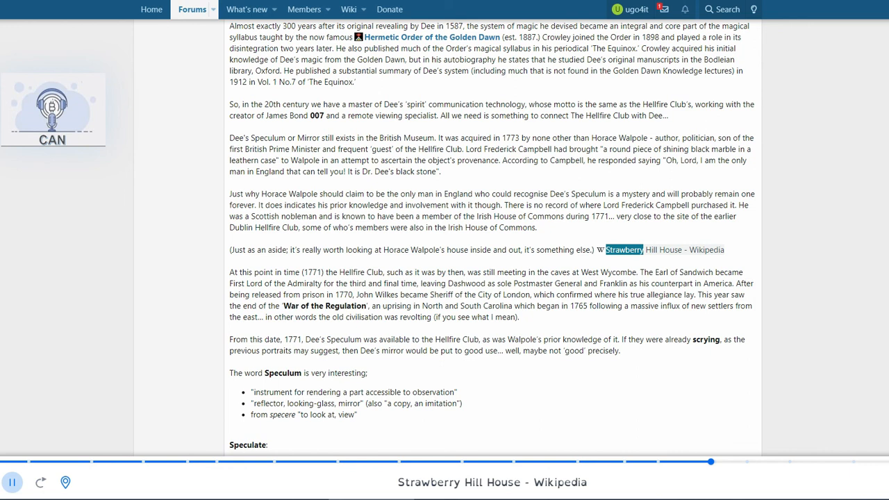
{"action": "scroll", "scroll_direction": "down", "scroll_amount": 3}
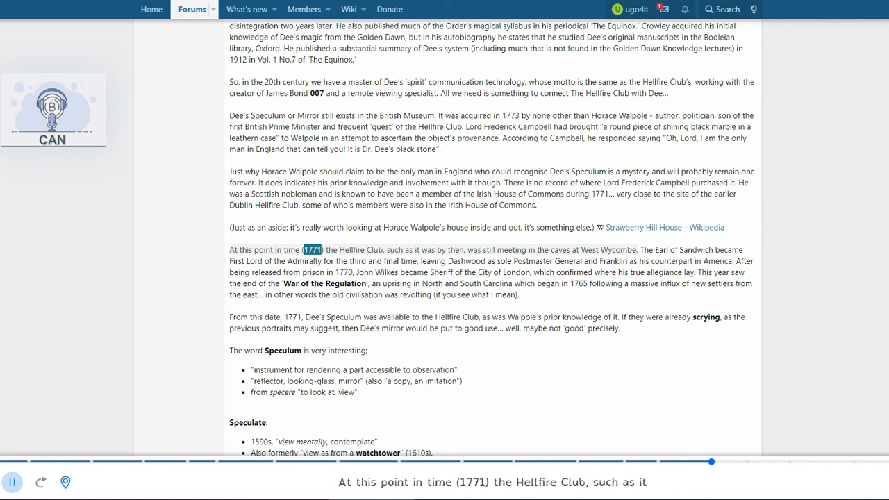
{"action": "scroll", "scroll_direction": "up", "scroll_amount": 3}
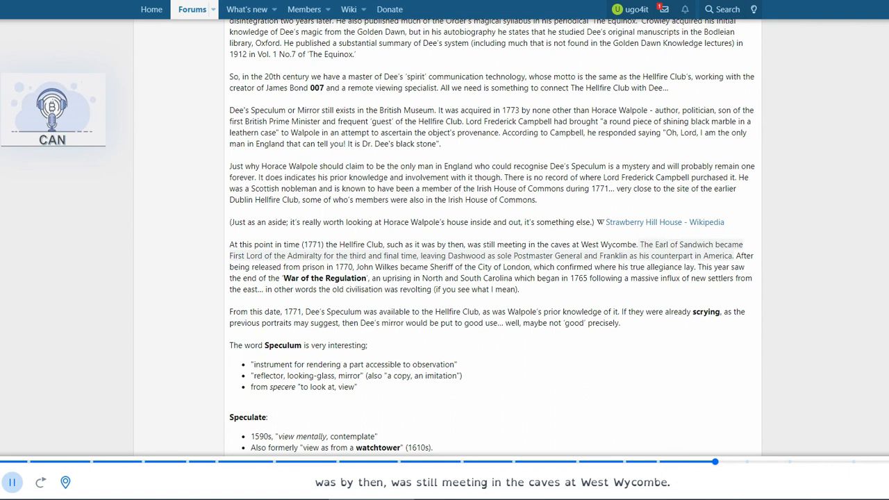
{"action": "double_click", "coordinate": [568, 255]}
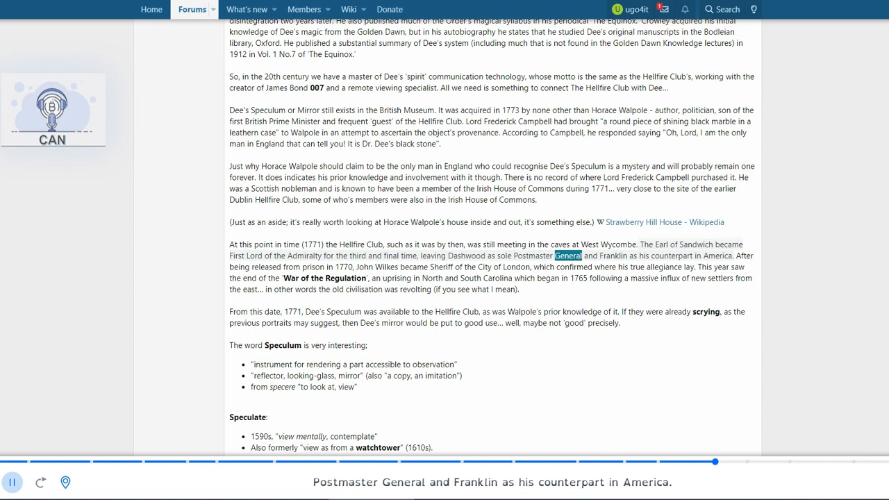
{"action": "scroll", "scroll_direction": "down", "scroll_amount": 3}
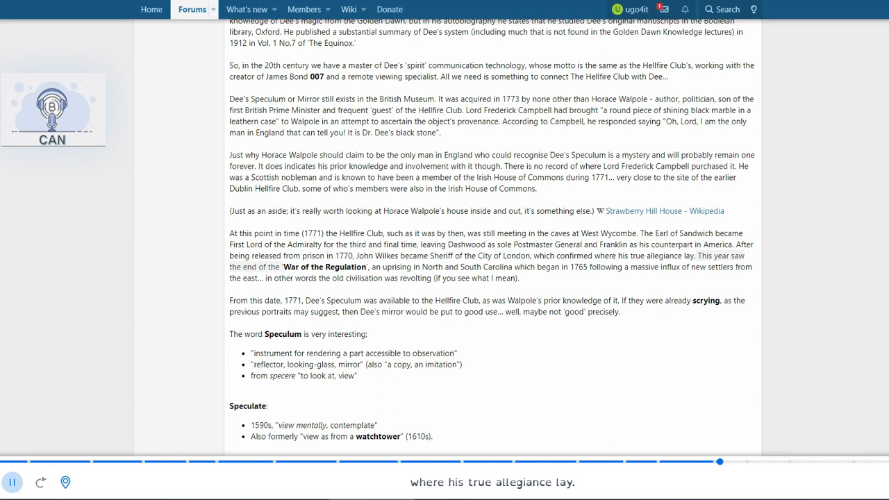
{"action": "scroll", "scroll_direction": "down", "scroll_amount": 3}
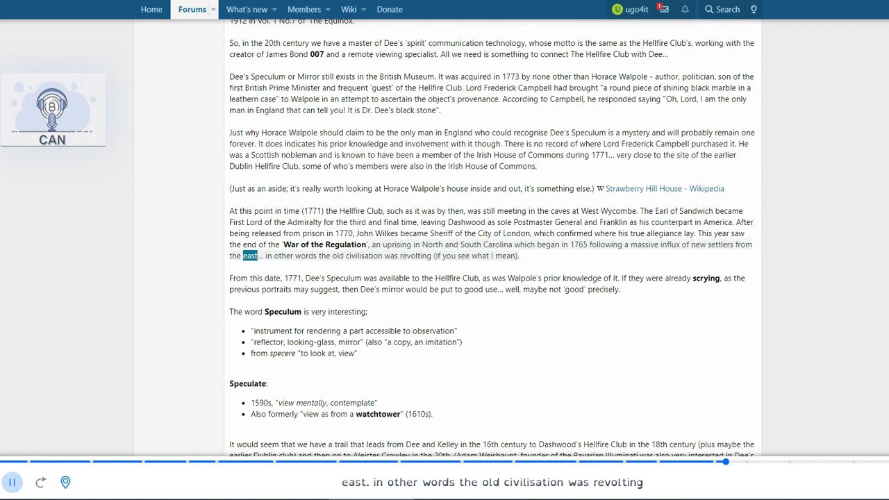
{"action": "scroll", "scroll_direction": "down", "scroll_amount": 3}
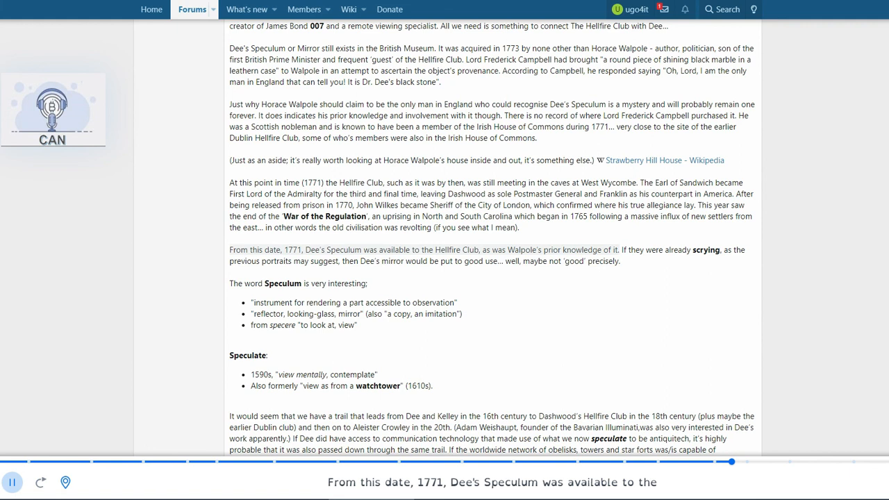
Follow the reading through the 1771 Speculum scrying paragraph into the Speculum and Speculate word lists
{"action": "double_click", "coordinate": [580, 250]}
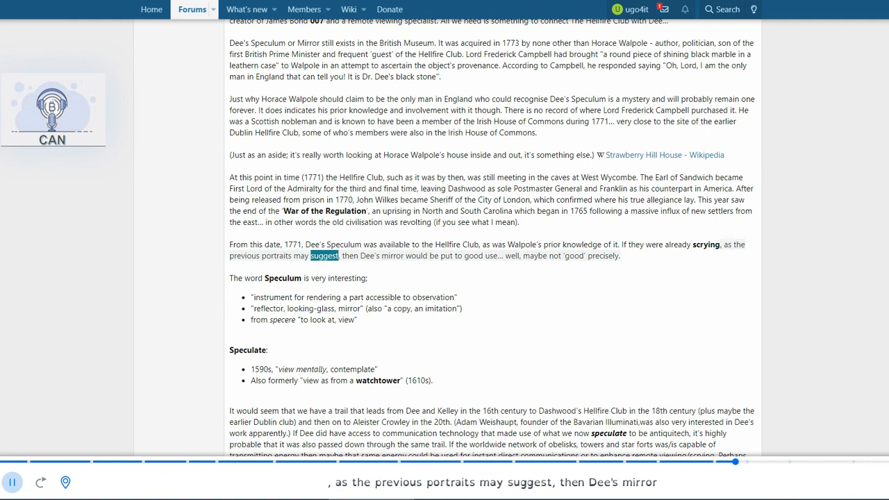
{"action": "scroll", "scroll_direction": "up", "scroll_amount": 3}
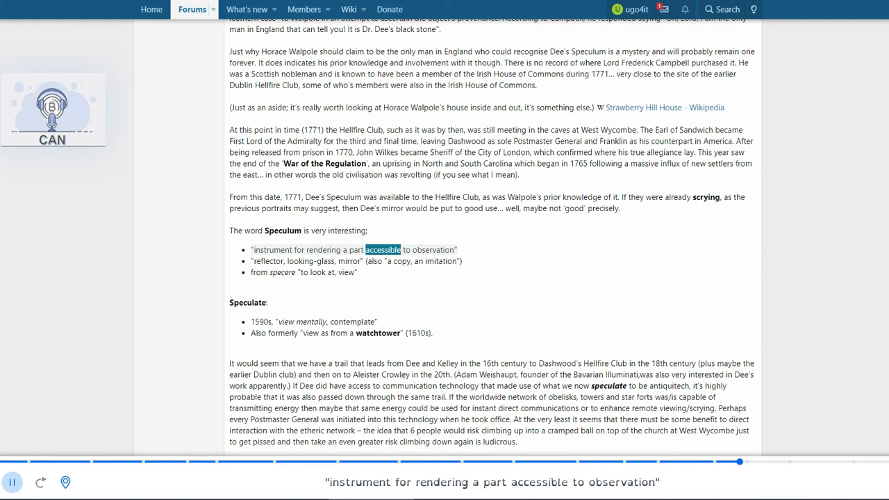
{"action": "scroll", "scroll_direction": "down", "scroll_amount": 3}
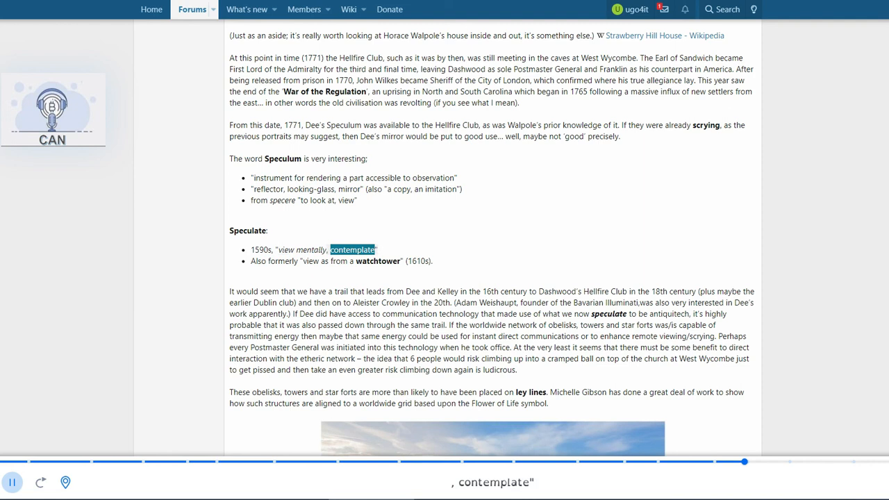
{"action": "scroll", "scroll_direction": "down", "scroll_amount": 3}
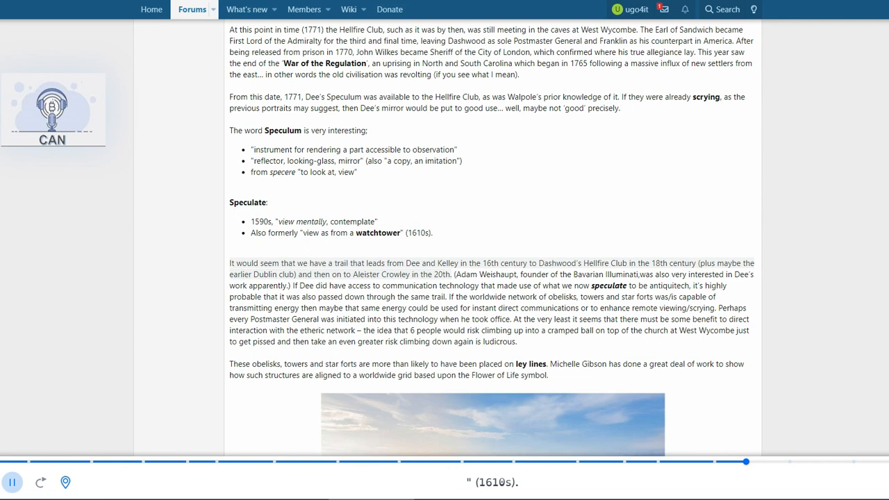
Scroll with the reading past the Speculate entries and Dee-to-Crowley trail to the ley lines paragraph
{"action": "scroll", "scroll_direction": "down", "scroll_amount": 3}
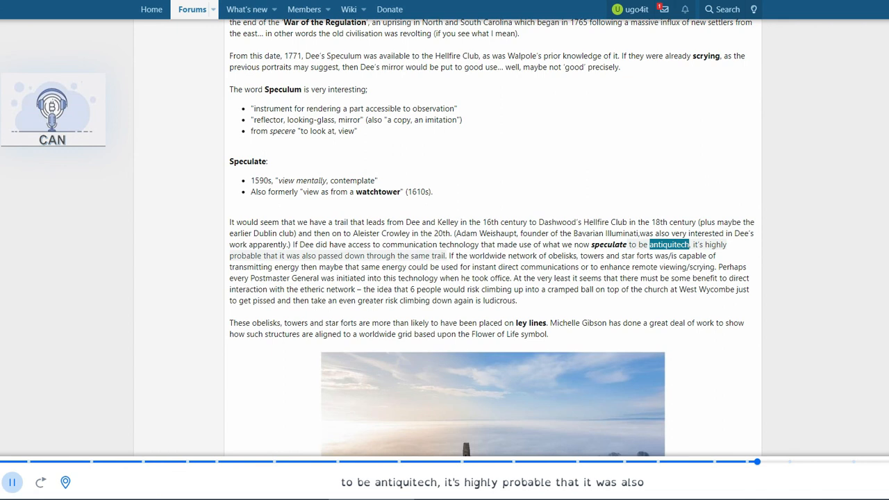
{"action": "scroll", "scroll_direction": "down", "scroll_amount": 3}
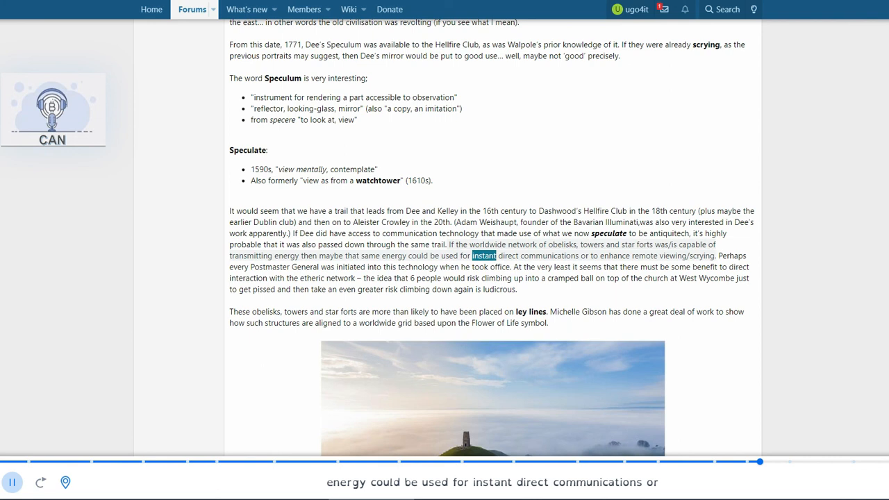
{"action": "scroll", "scroll_direction": "down", "scroll_amount": 3}
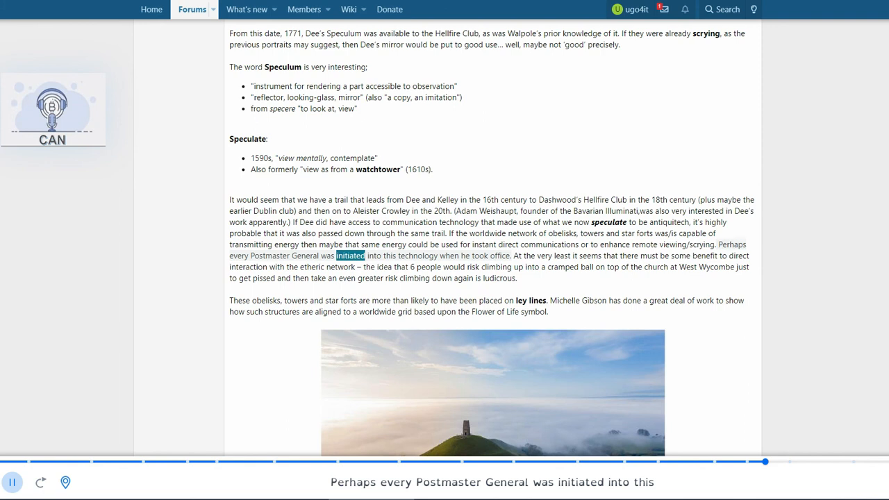
{"action": "scroll", "scroll_direction": "down", "scroll_amount": 3}
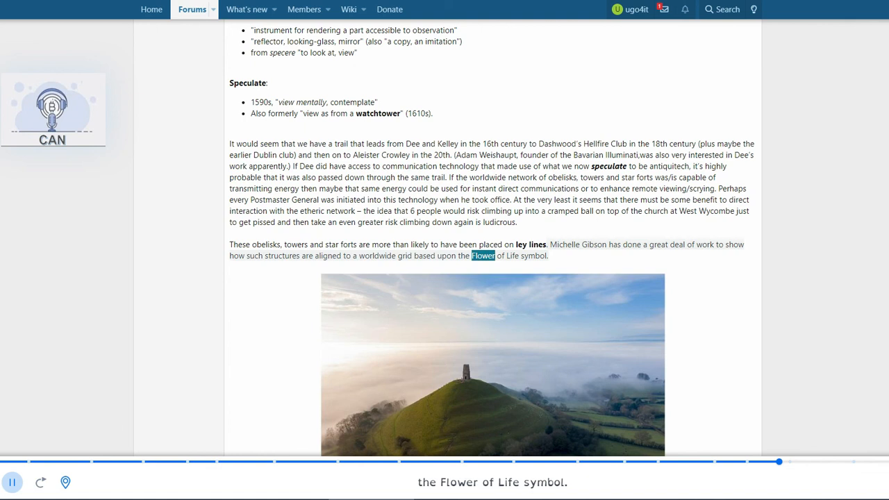
Scroll with the reading past the Glastonbury Tor and communications paragraphs to the St Michael's Tower caption
{"action": "scroll", "scroll_direction": "down", "scroll_amount": 3}
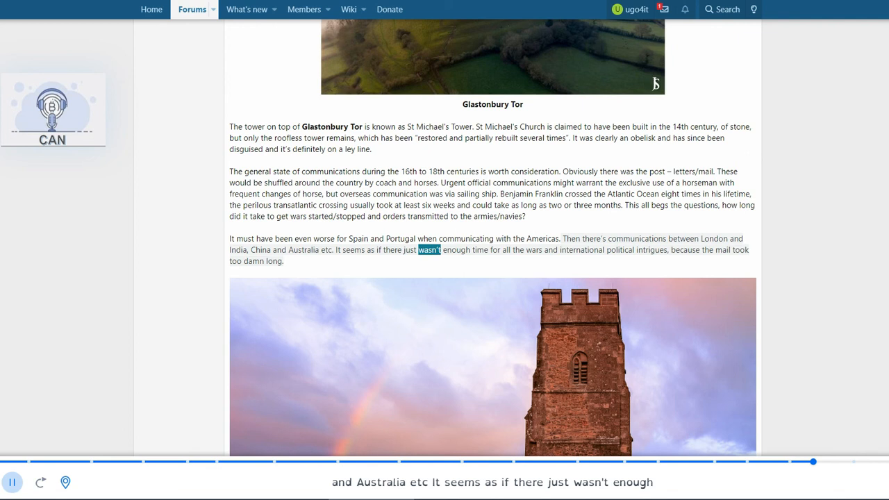
{"action": "scroll", "scroll_direction": "down", "scroll_amount": 3}
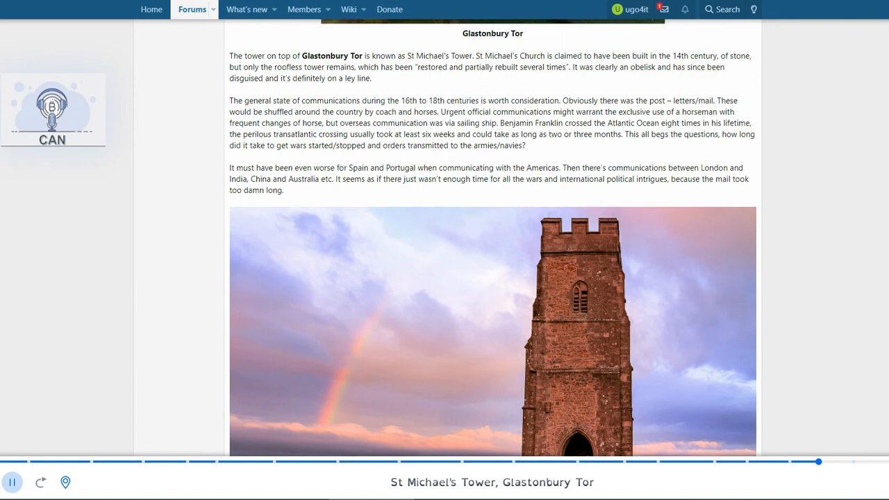
Scroll into the Conclusions section as the first two paragraphs on the Hellfire Clubs' purpose are read
{"action": "scroll", "scroll_direction": "down", "scroll_amount": 3}
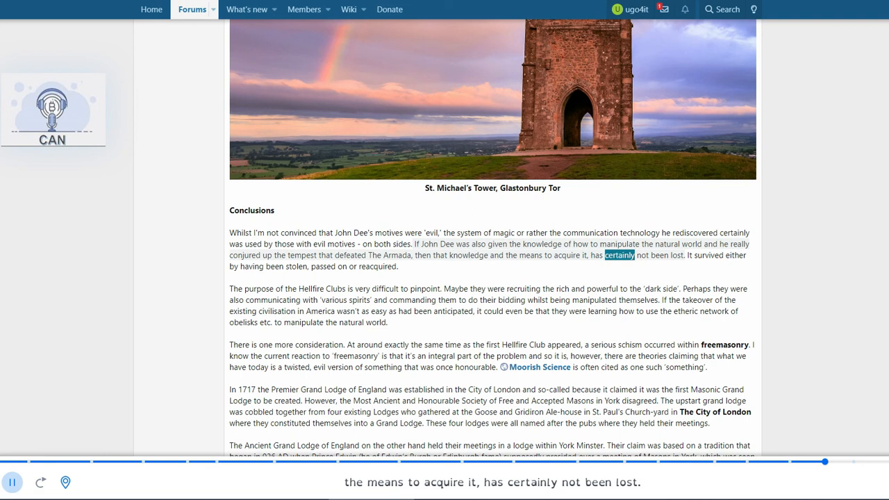
{"action": "scroll", "scroll_direction": "down", "scroll_amount": 3}
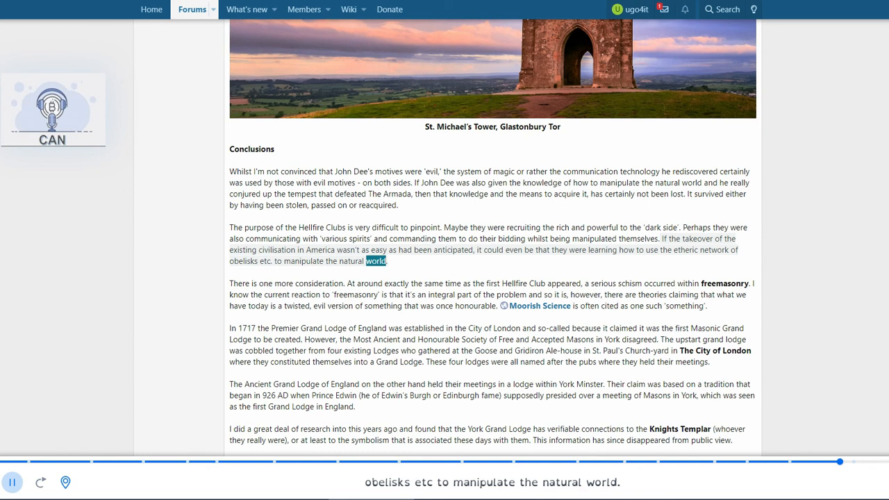
Scroll with the reading through the freemasonry schism and 1717 Premier Grand Lodge paragraphs to the York meeting
{"action": "scroll", "scroll_direction": "down", "scroll_amount": 3}
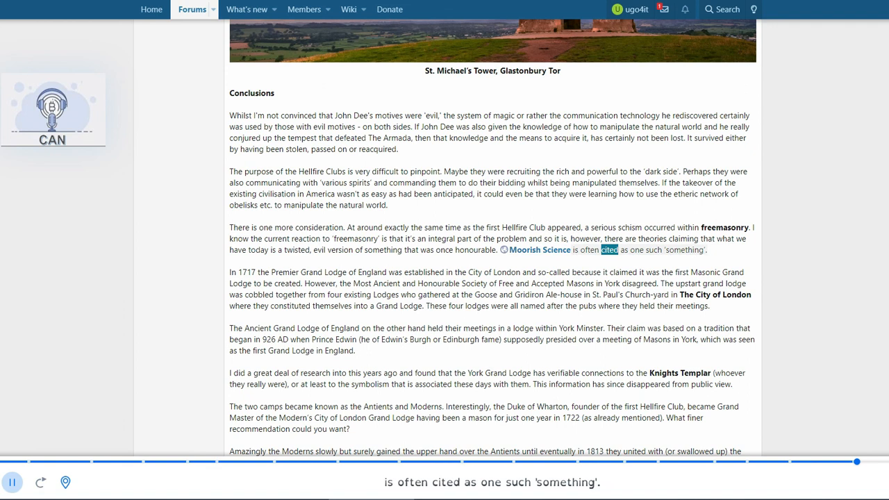
{"action": "scroll", "scroll_direction": "down", "scroll_amount": 3}
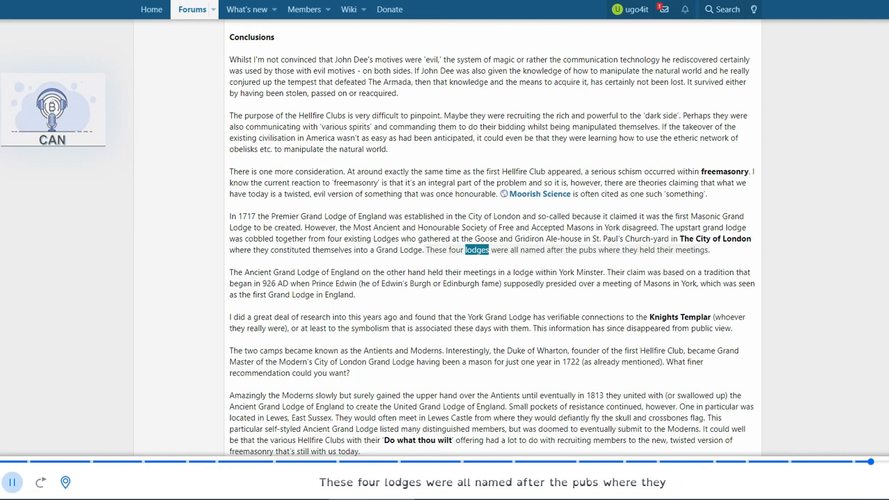
{"action": "scroll", "scroll_direction": "down", "scroll_amount": 3}
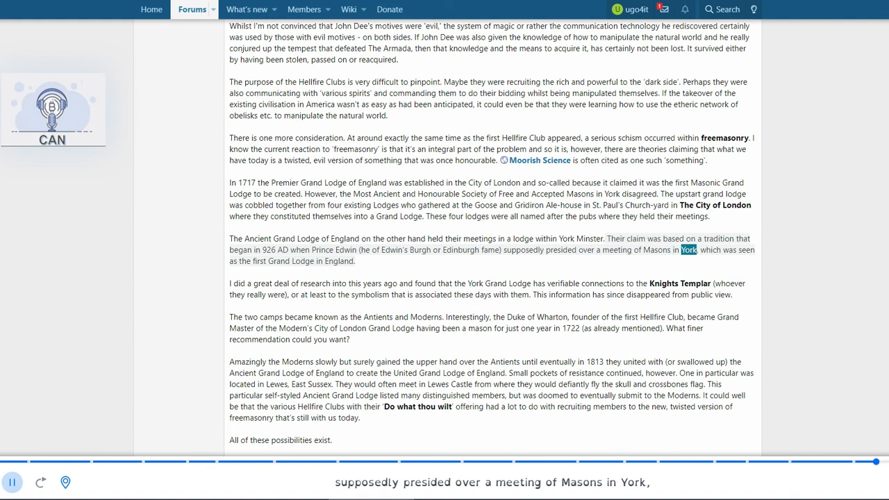
Scroll with the reading through the Knights Templar and Antients-and-Moderns paragraphs to the 'Do what thou wilt' sentence
{"action": "scroll", "scroll_direction": "down", "scroll_amount": 3}
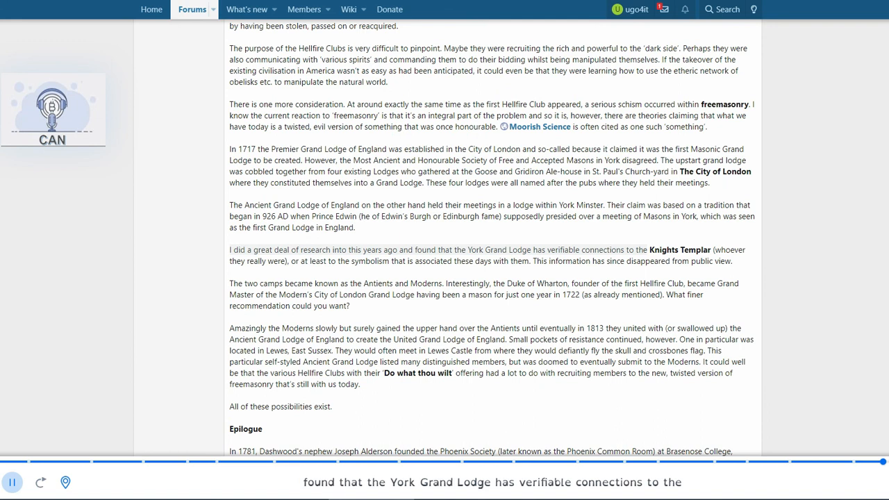
{"action": "scroll", "scroll_direction": "down", "scroll_amount": 3}
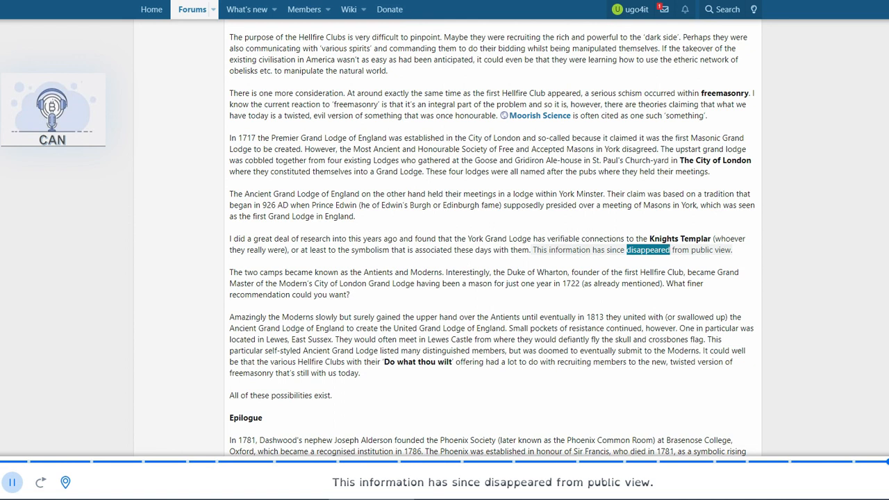
{"action": "scroll", "scroll_direction": "down", "scroll_amount": 3}
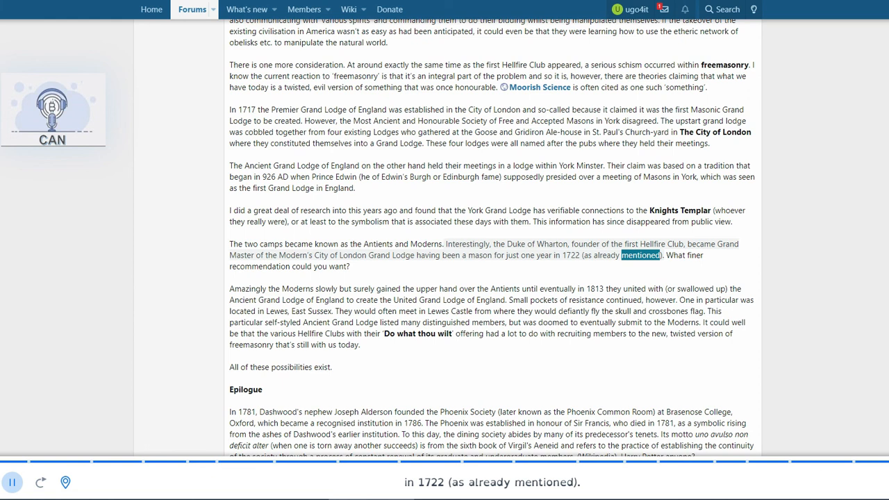
{"action": "scroll", "scroll_direction": "down", "scroll_amount": 3}
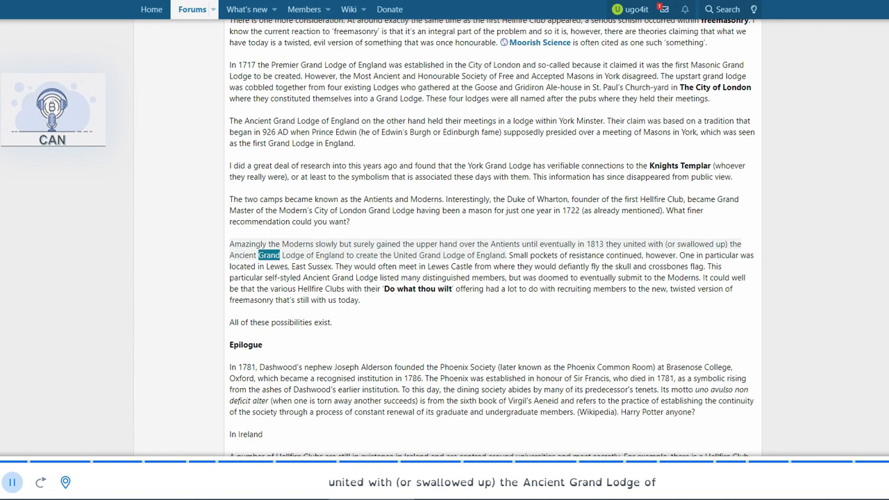
{"action": "scroll", "scroll_direction": "down", "scroll_amount": 3}
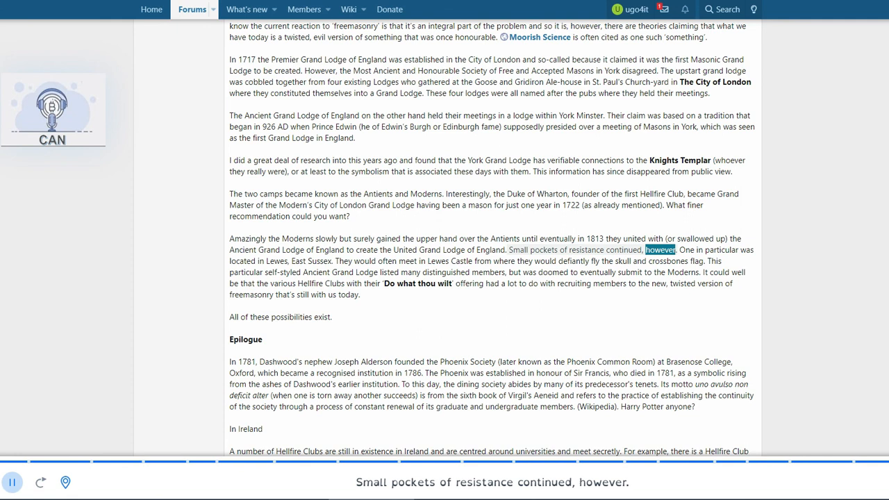
{"action": "scroll", "scroll_direction": "down", "scroll_amount": 3}
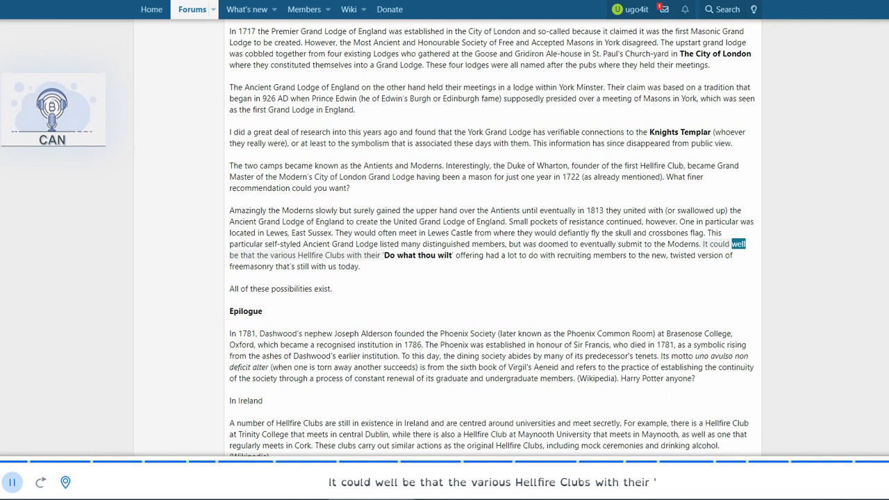
Follow the reading through the Epilogue into the Ireland paragraph on the Trinity College Hellfire Club
{"action": "scroll", "scroll_direction": "down", "scroll_amount": 3}
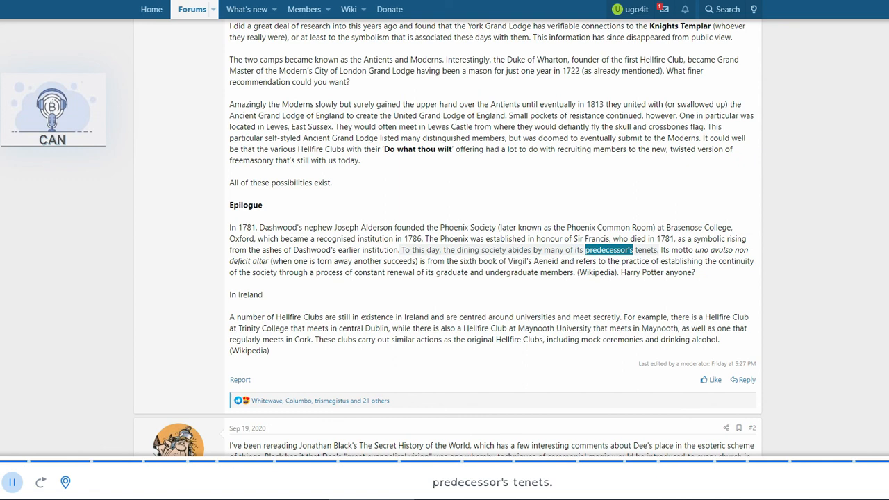
{"action": "scroll", "scroll_direction": "down", "scroll_amount": 3}
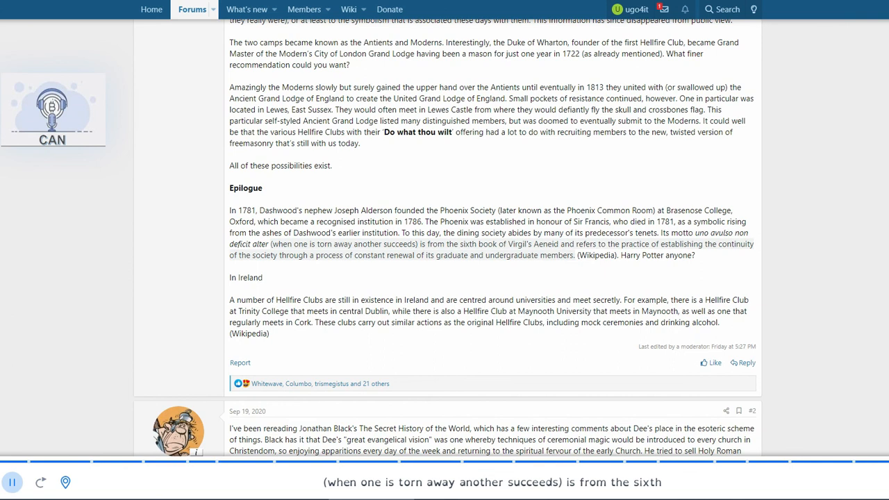
{"action": "double_click", "coordinate": [733, 244]}
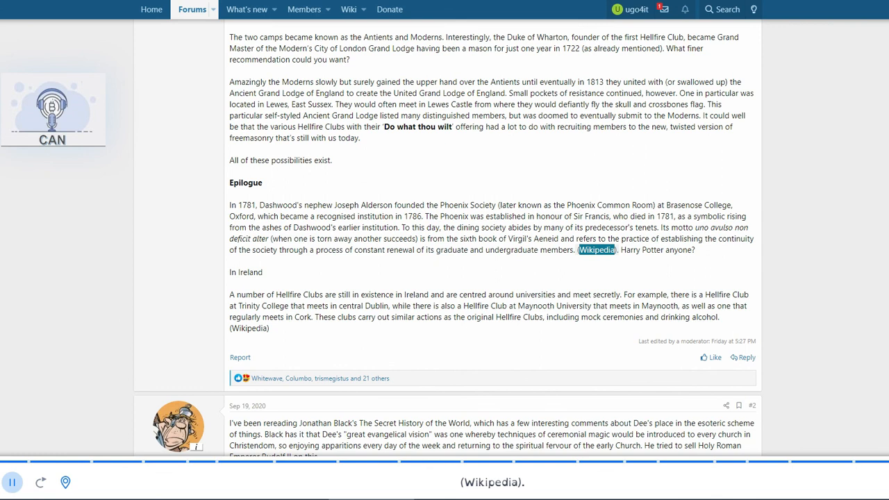
{"action": "scroll", "scroll_direction": "down", "scroll_amount": 3}
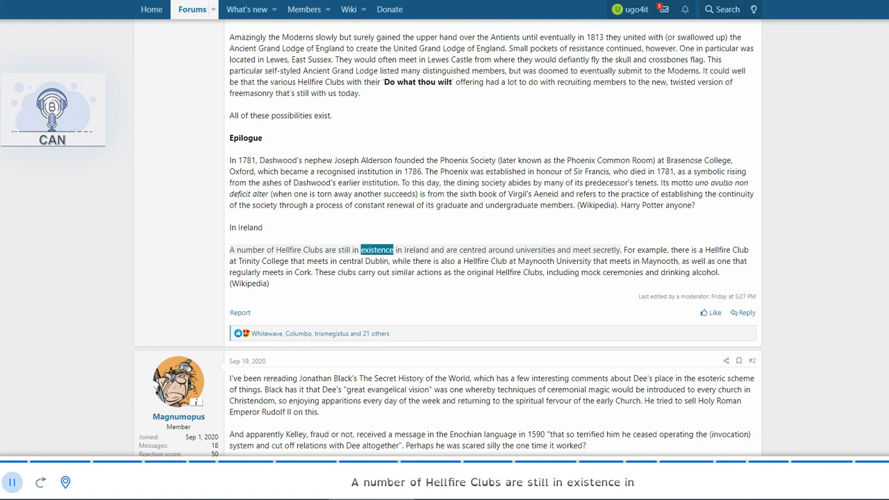
{"action": "scroll", "scroll_direction": "up", "scroll_amount": 3}
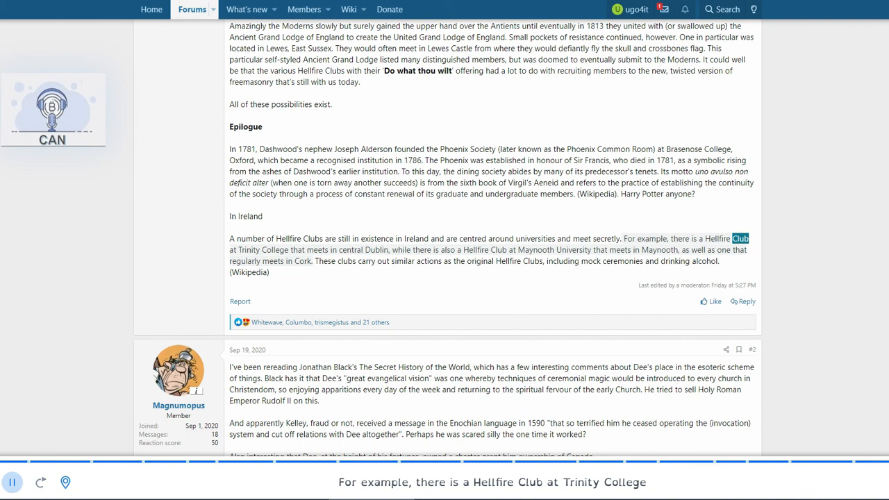